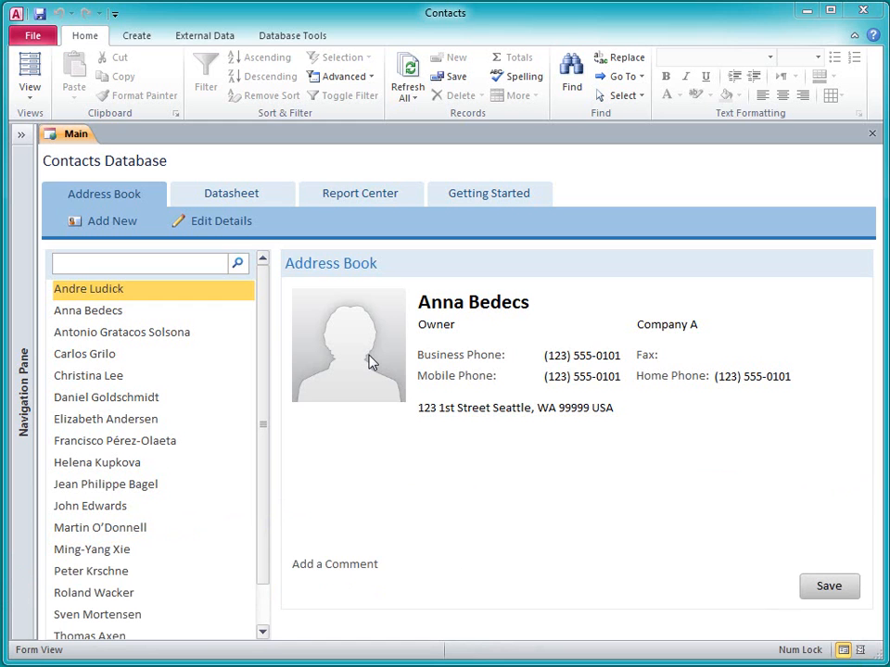
{"action": "mouse_move", "coordinate": [287, 311]}
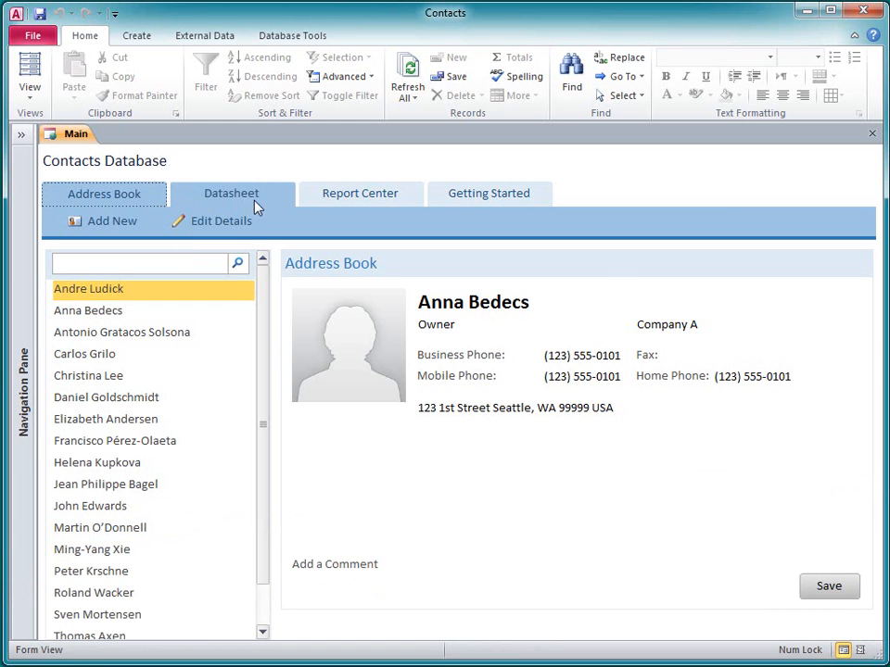
- Browse the existing Main form's pages — contacts datasheet, Report Center, Getting Started — and return to Address Book
{"action": "left_click", "coordinate": [232, 193]}
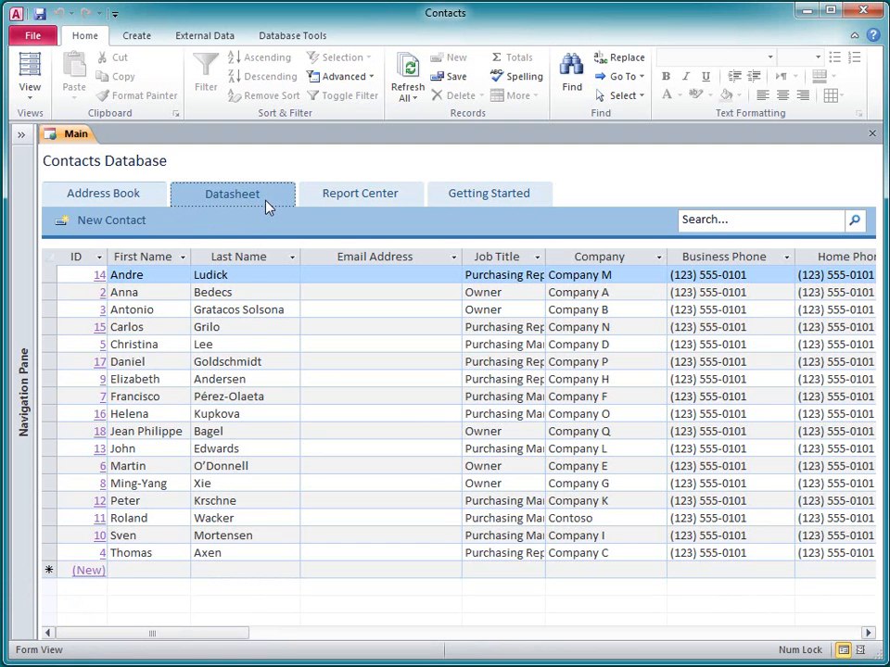
{"action": "left_click", "coordinate": [359, 193]}
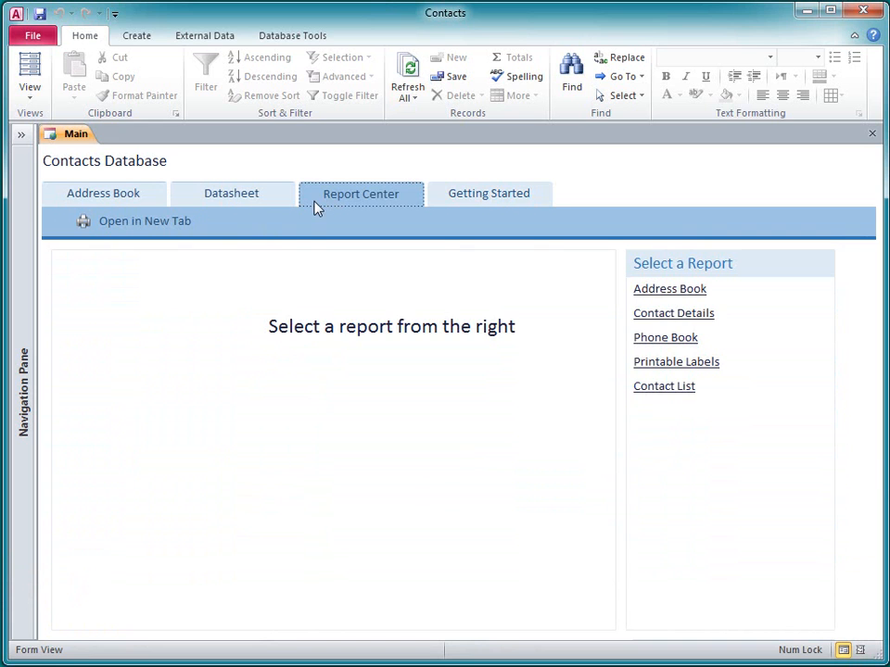
{"action": "left_click", "coordinate": [489, 194]}
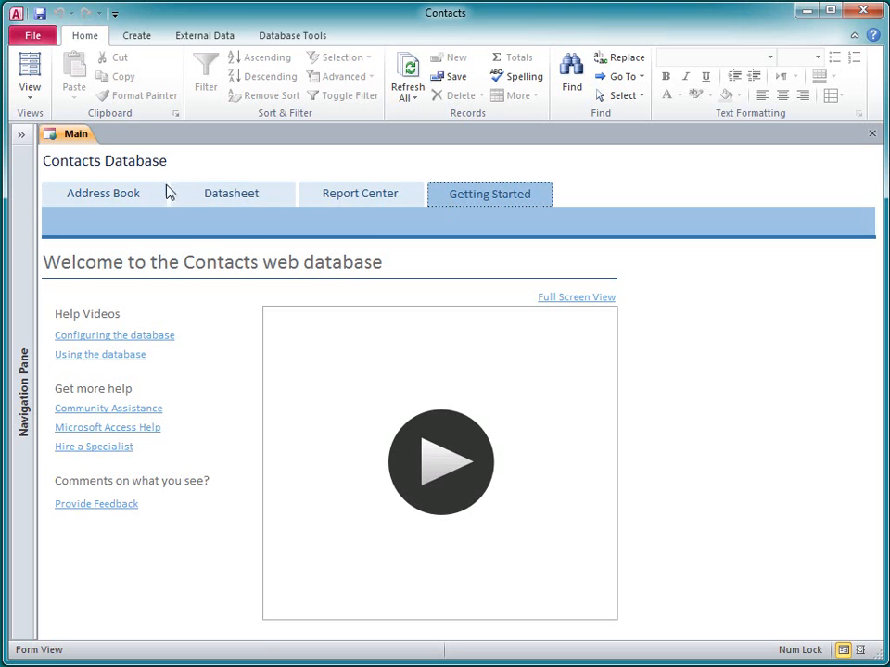
{"action": "left_click", "coordinate": [104, 193]}
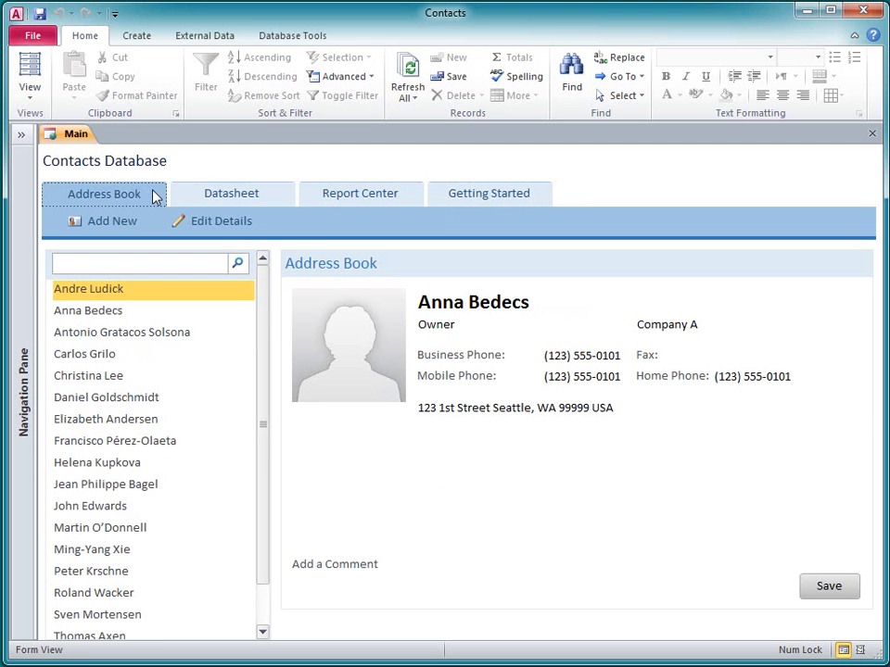
{"action": "mouse_move", "coordinate": [152, 190]}
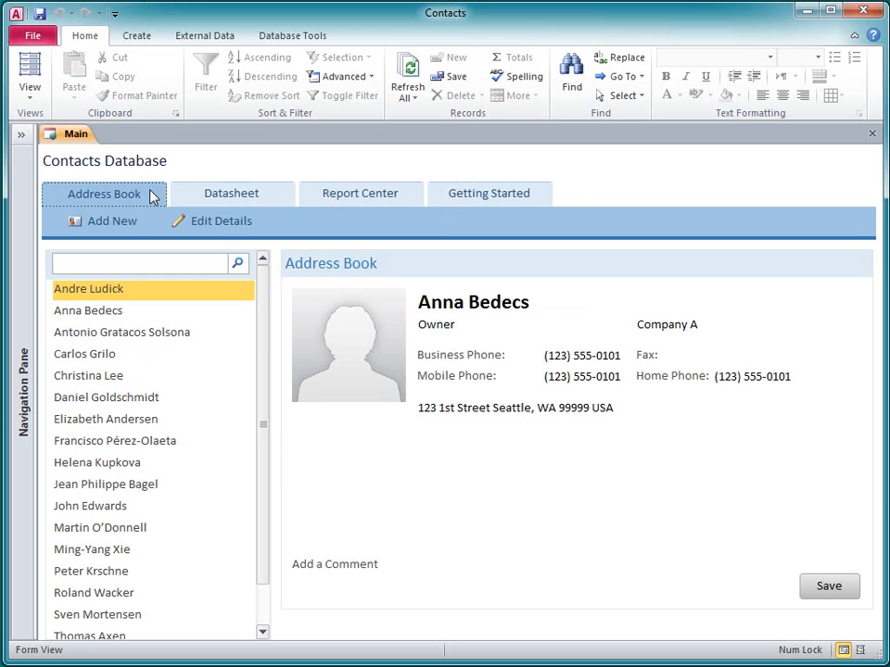
{"action": "mouse_move", "coordinate": [111, 182]}
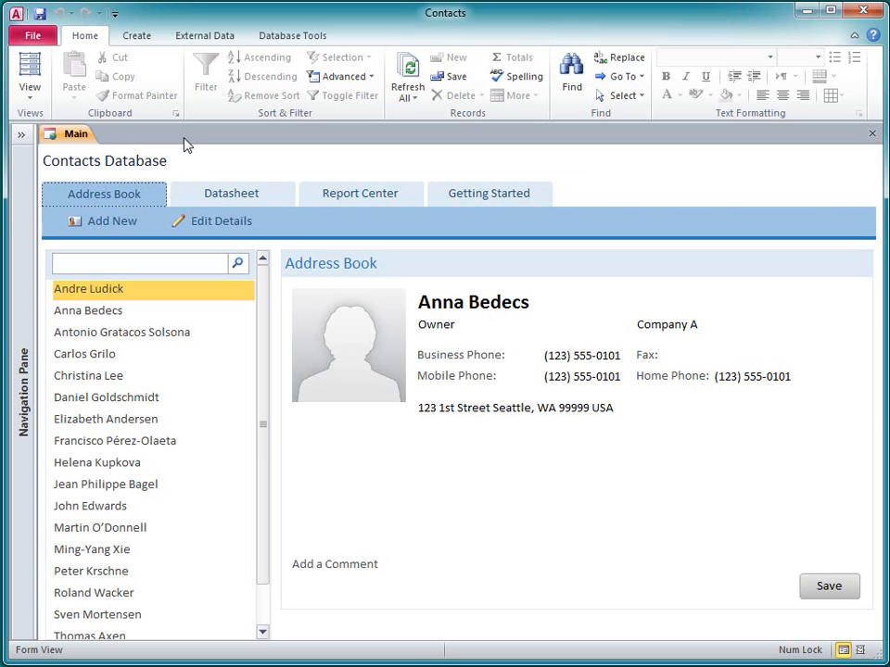
{"action": "mouse_move", "coordinate": [454, 169]}
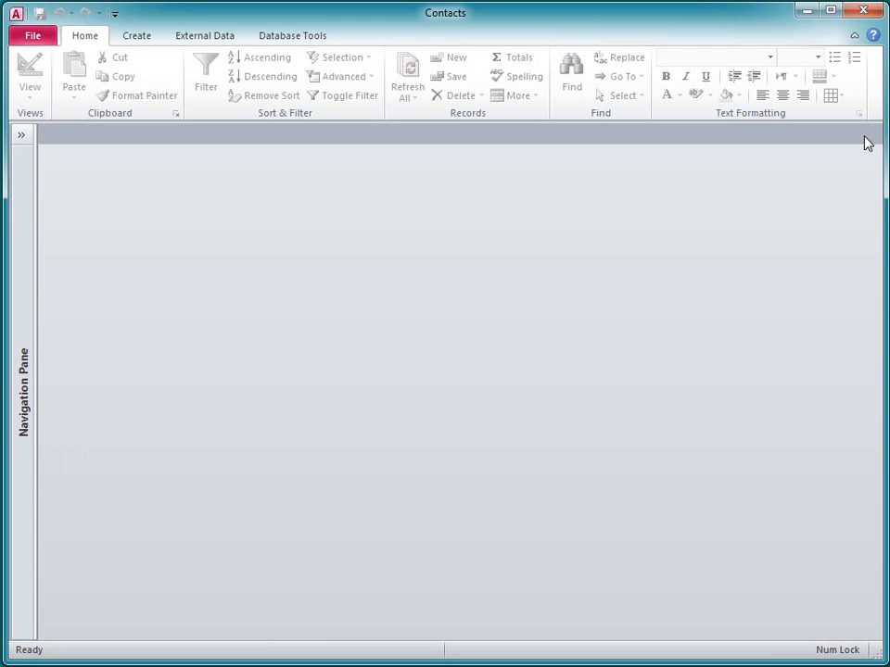
- Create a new navigation form with the Horizontal Tabs layout from the Create ribbon
{"action": "left_click", "coordinate": [137, 35]}
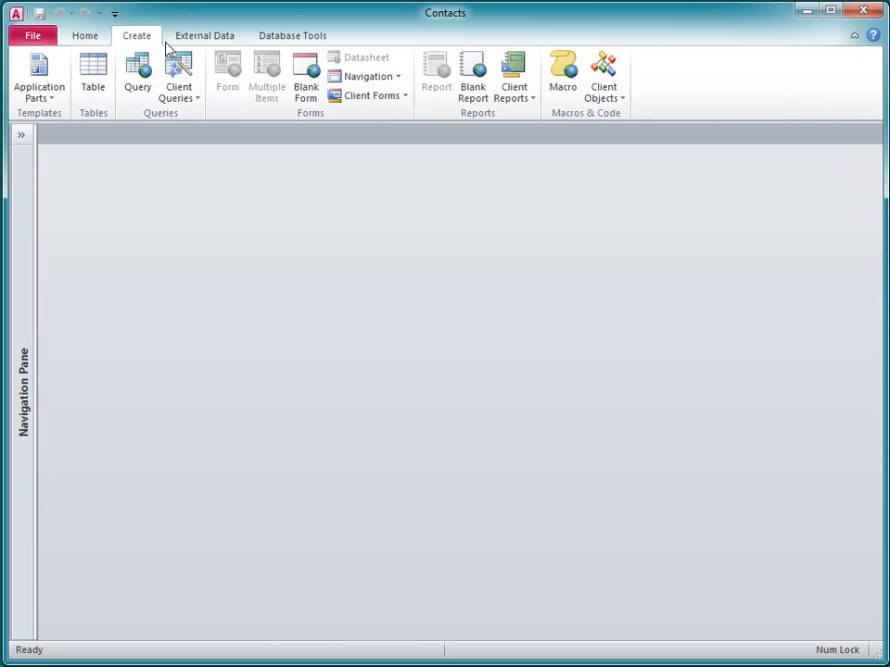
{"action": "mouse_move", "coordinate": [305, 75]}
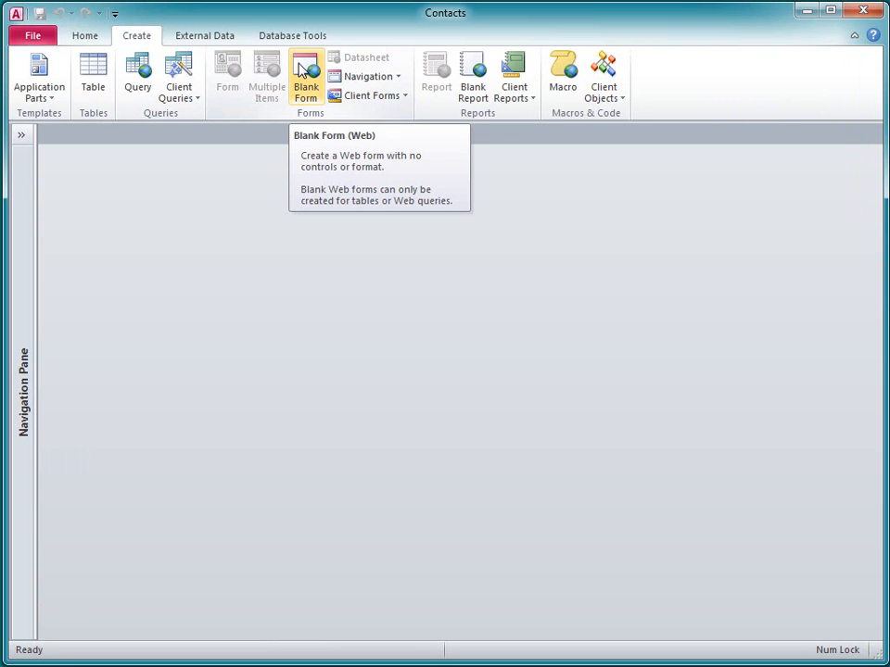
{"action": "left_click", "coordinate": [369, 75]}
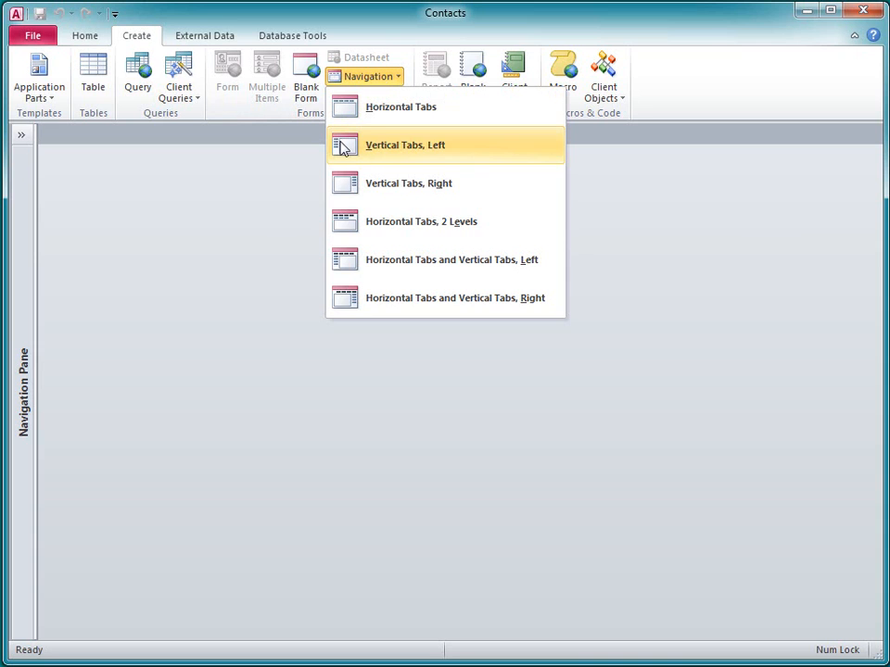
{"action": "mouse_move", "coordinate": [447, 297]}
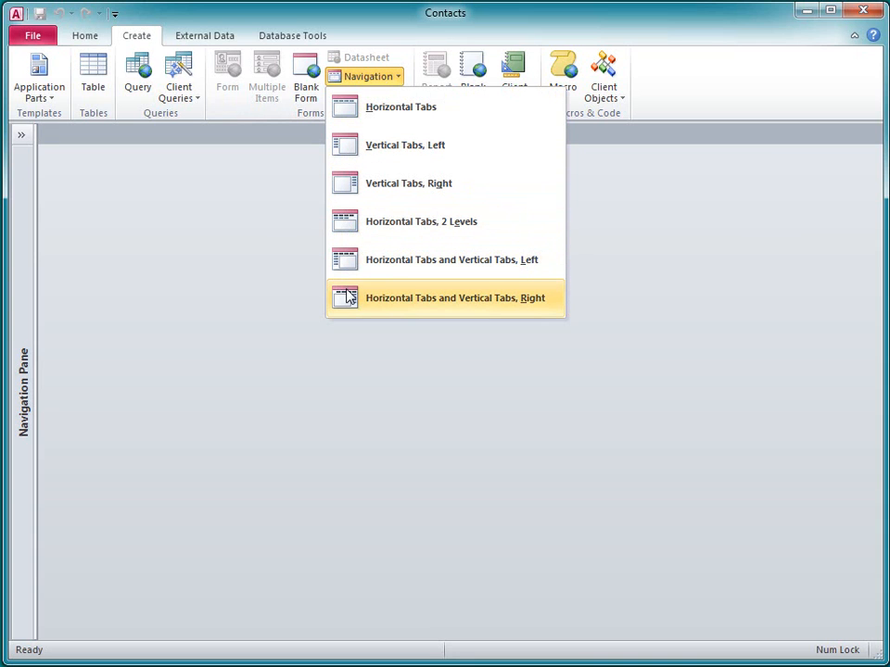
{"action": "mouse_move", "coordinate": [352, 184]}
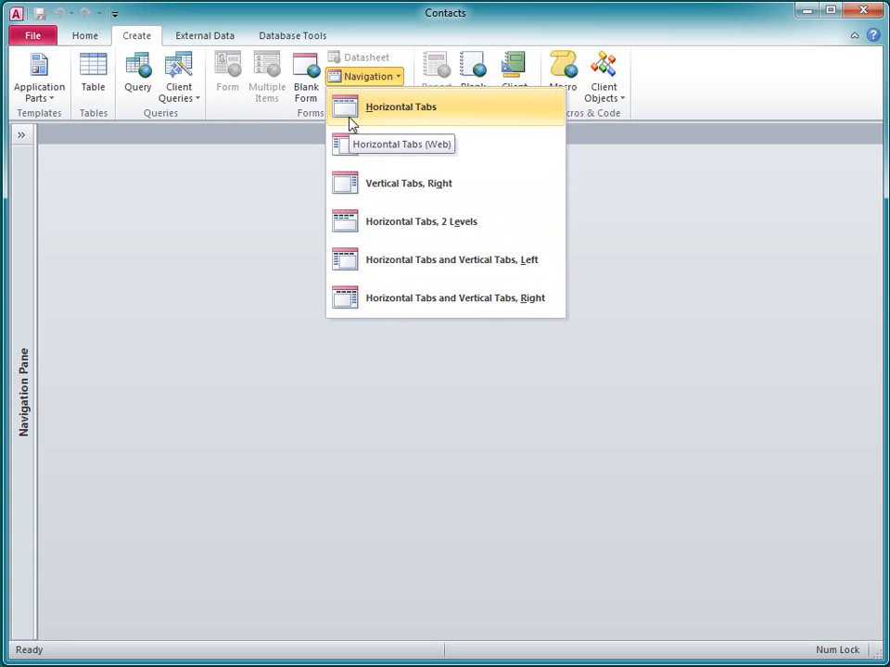
{"action": "left_click", "coordinate": [400, 106]}
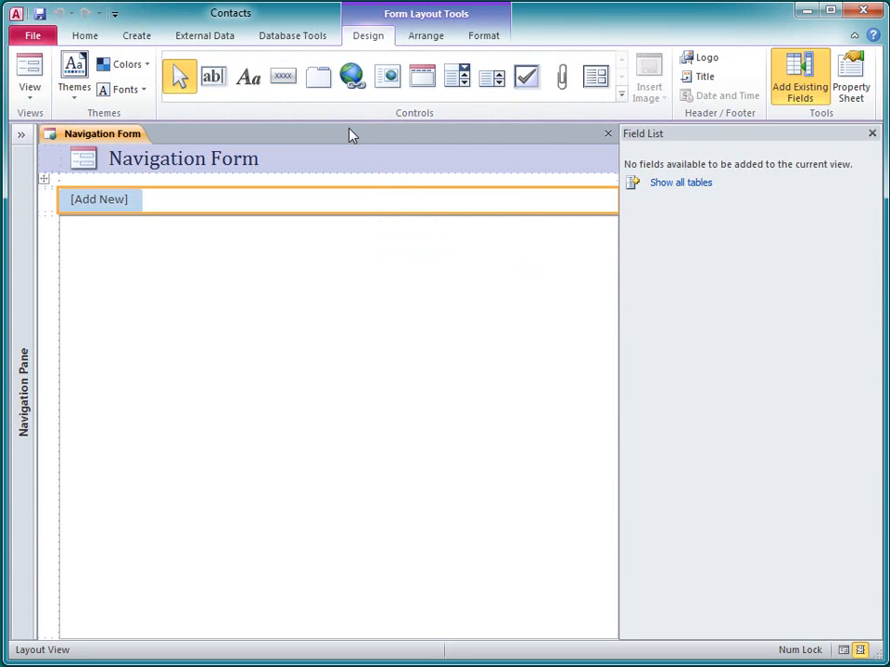
- Hide the Field List and expand the Navigation Pane showing all database objects
{"action": "left_click", "coordinate": [871, 134]}
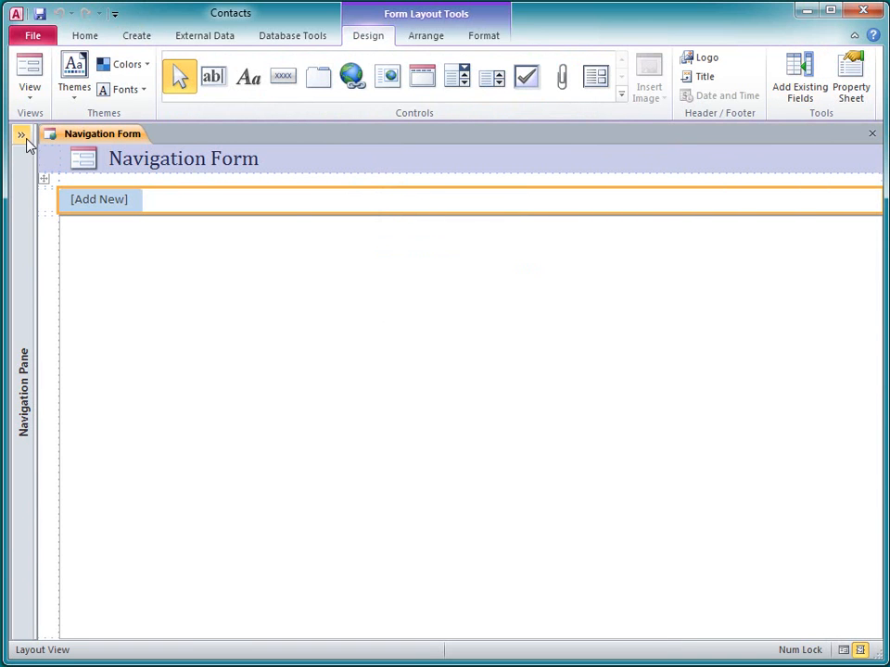
{"action": "left_click", "coordinate": [22, 133]}
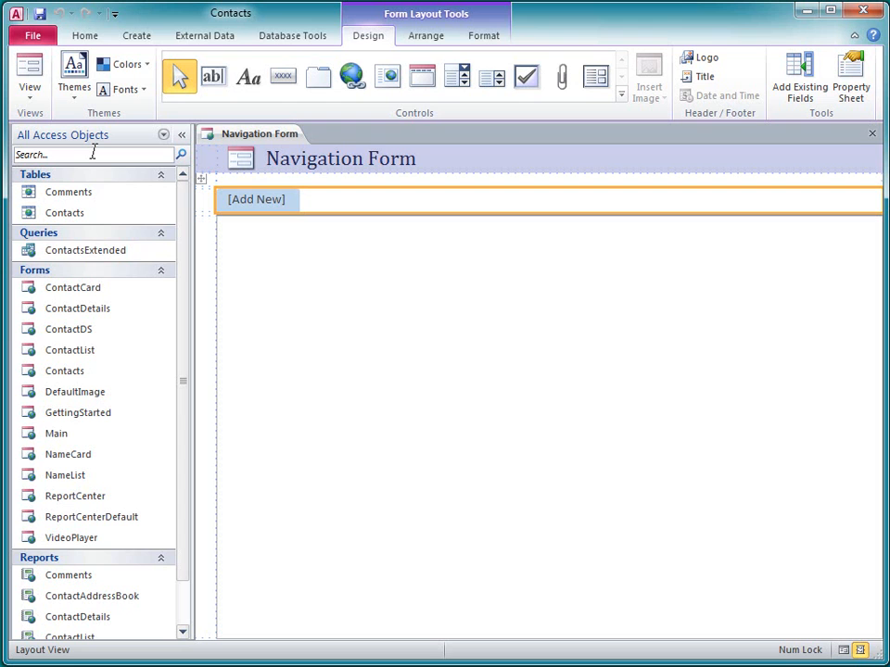
{"action": "left_click", "coordinate": [67, 330]}
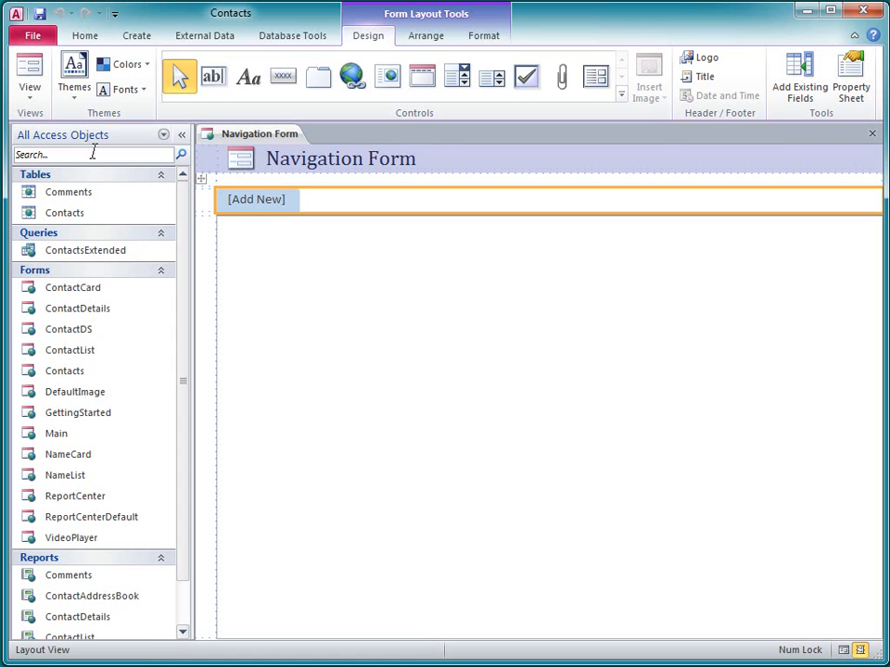
{"action": "mouse_move", "coordinate": [212, 202]}
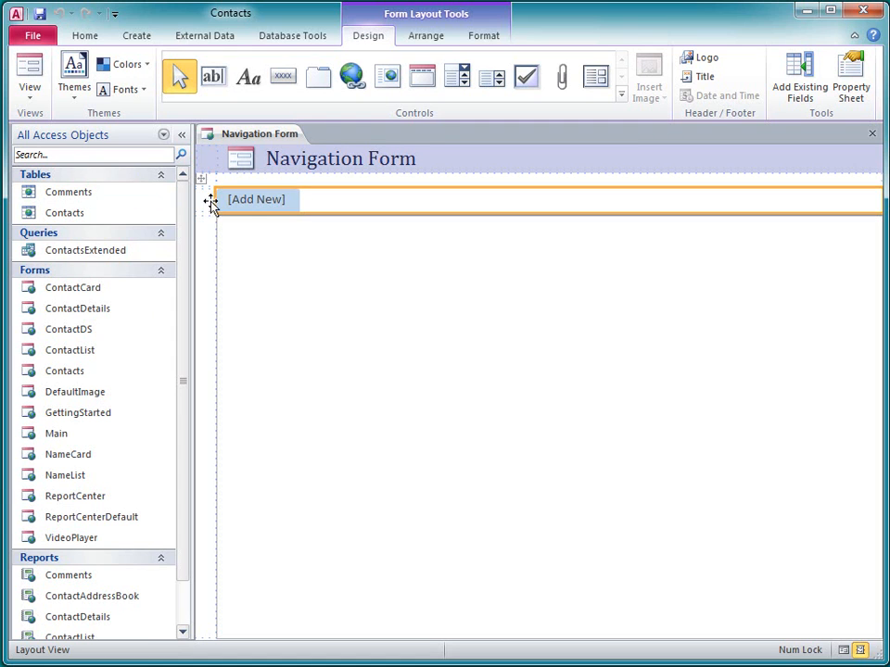
- Name the first [Add New] tab ContactDS so it shows the contacts datasheet
{"action": "left_click", "coordinate": [256, 200]}
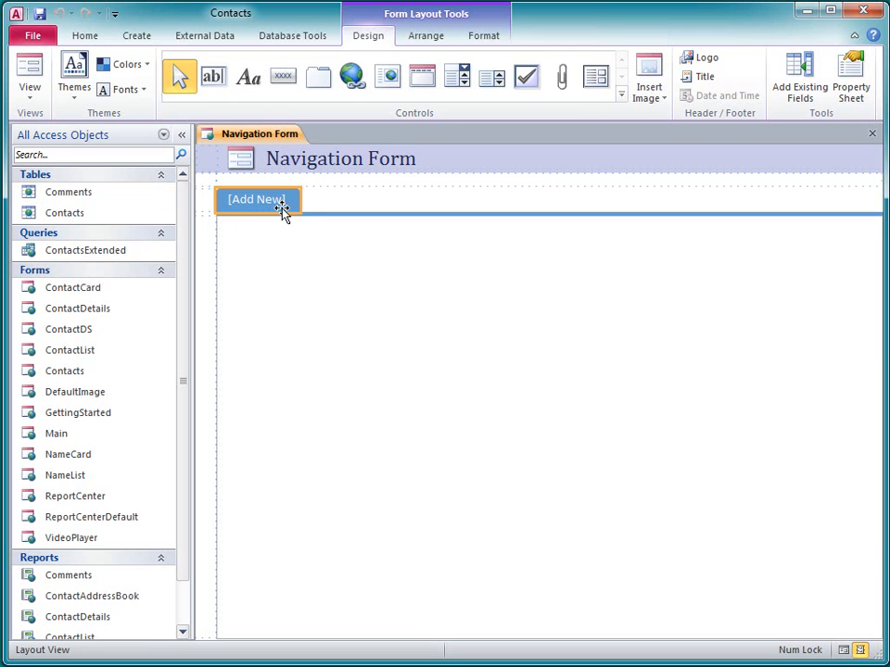
{"action": "double_click", "coordinate": [257, 200]}
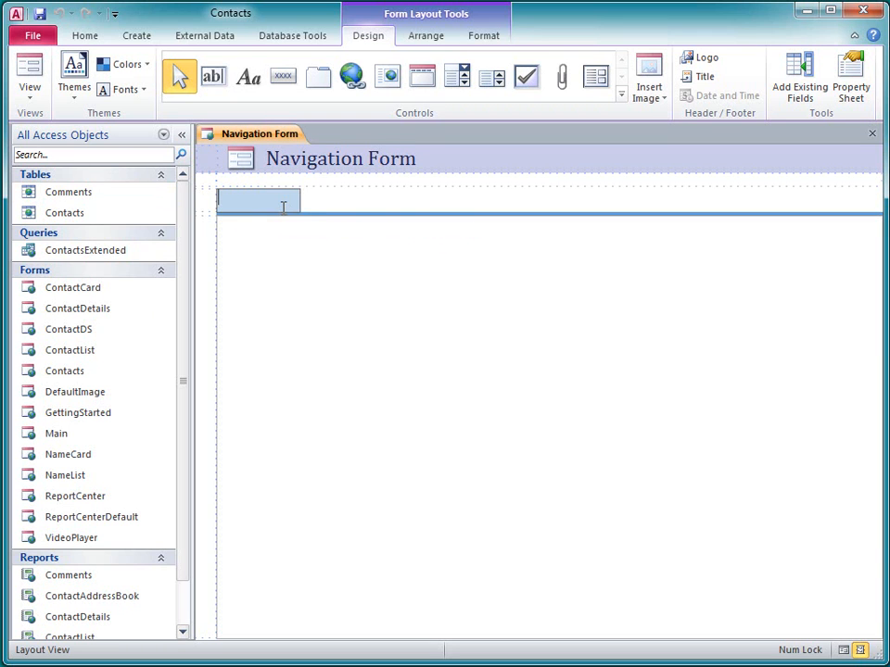
{"action": "type", "text": "Contac"}
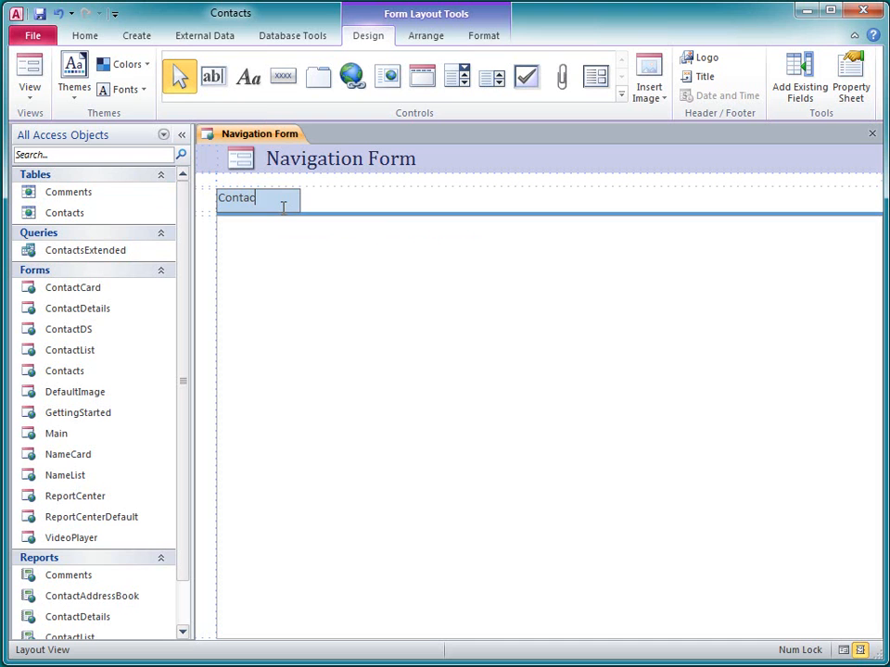
{"action": "type", "text": "ContactDS"}
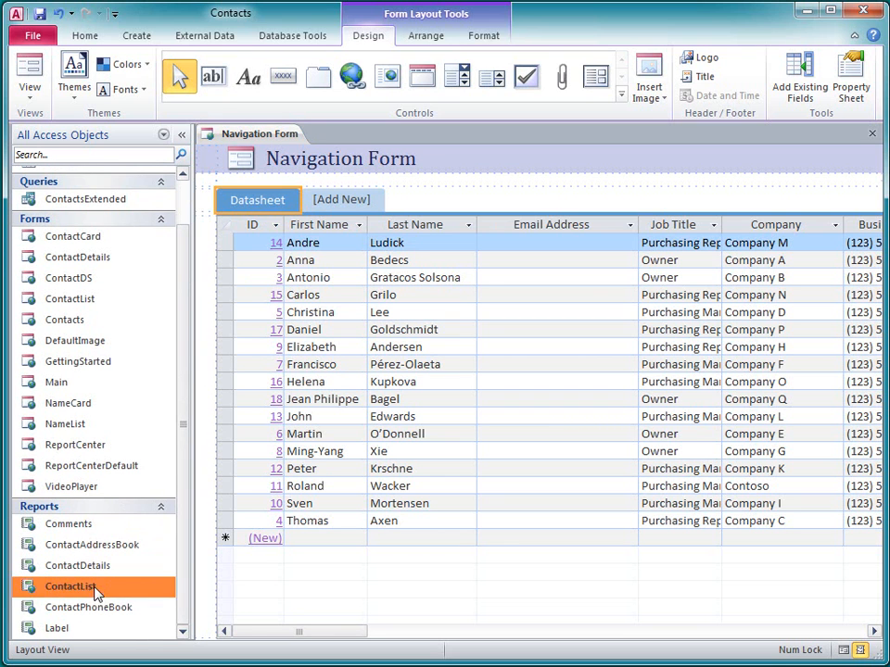
- Add the ContactList report onto [Add New] as the form's second tab
{"action": "left_click", "coordinate": [341, 200]}
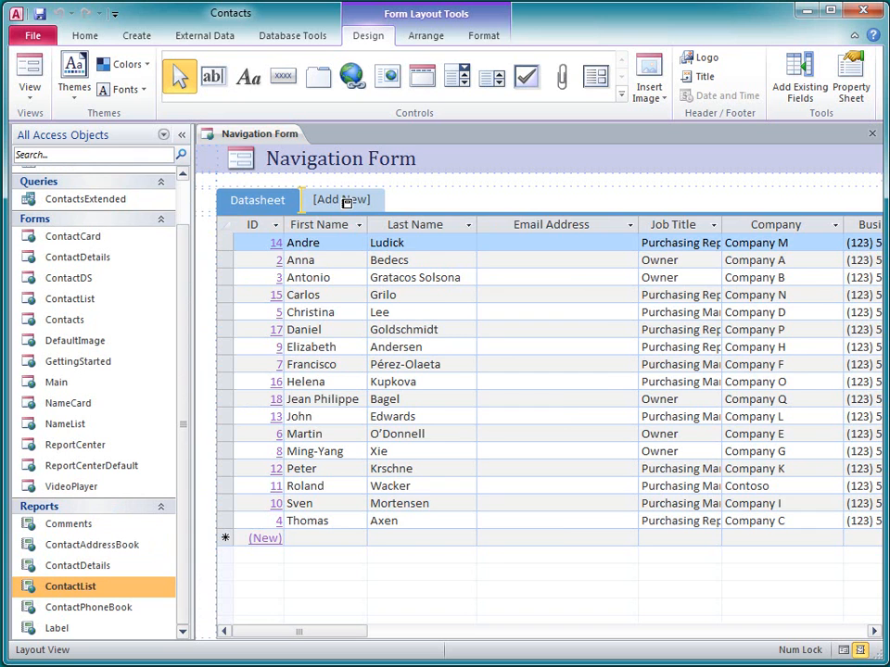
{"action": "left_click", "coordinate": [341, 200]}
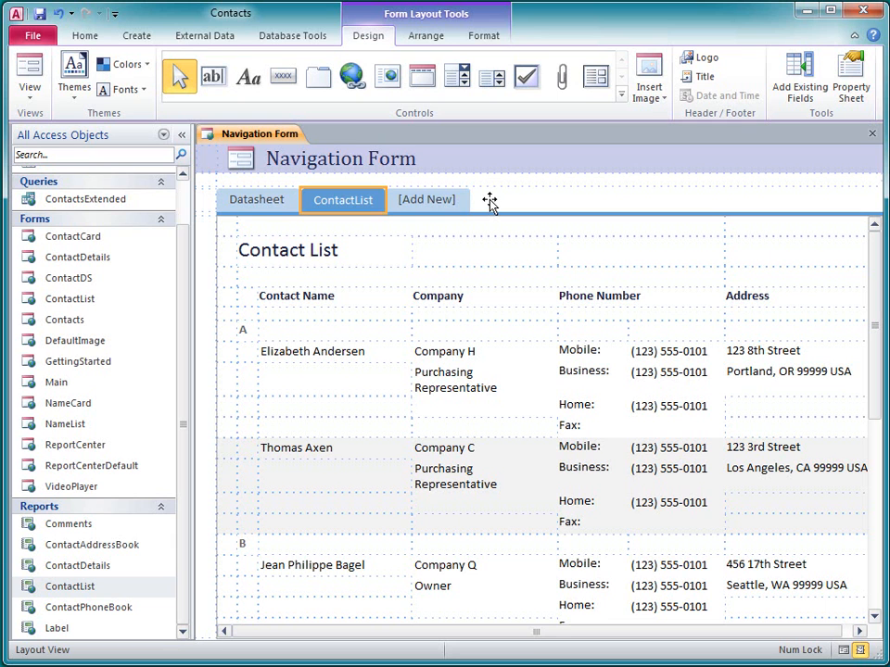
- Insert a blank navigation button, caption it Contact Details in the Property Sheet and open Navigation Target Name
{"action": "right_click", "coordinate": [426, 201]}
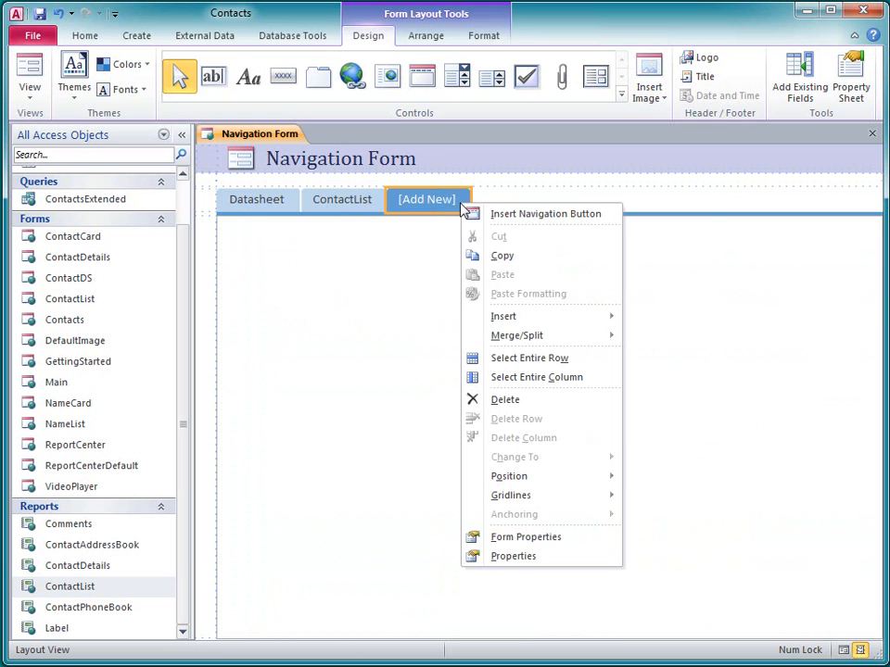
{"action": "mouse_move", "coordinate": [544, 213]}
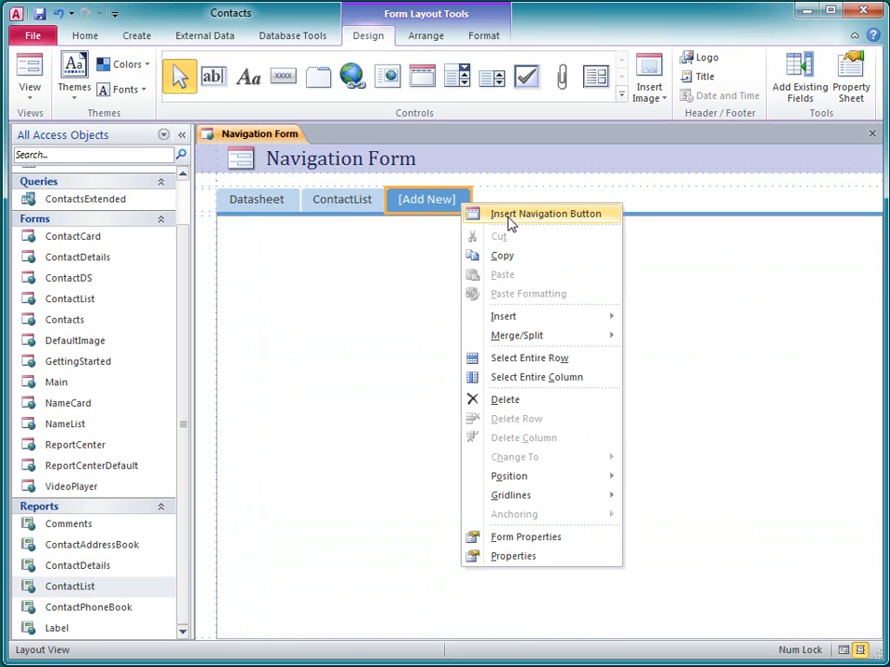
{"action": "left_click", "coordinate": [545, 213]}
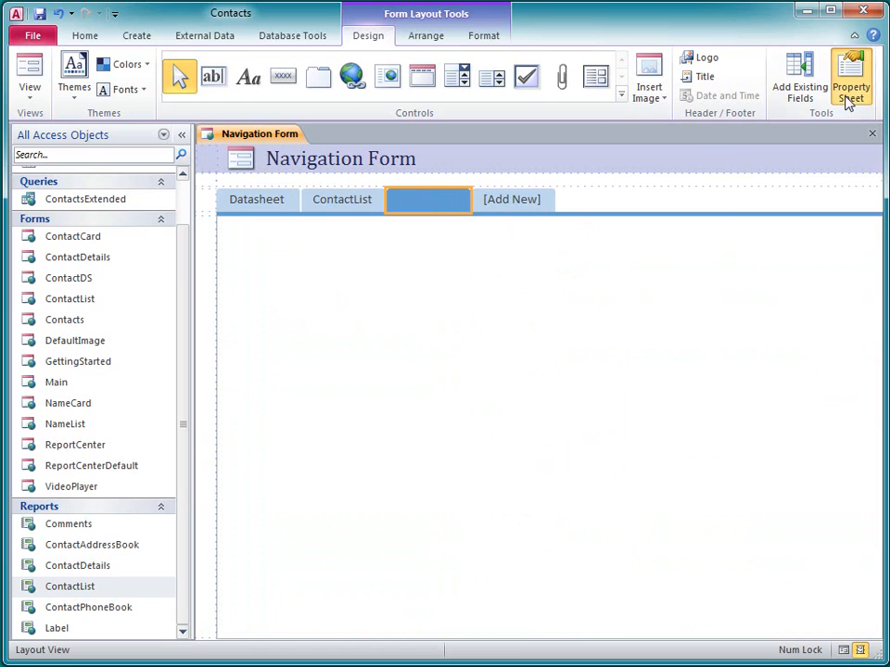
{"action": "left_click", "coordinate": [849, 76]}
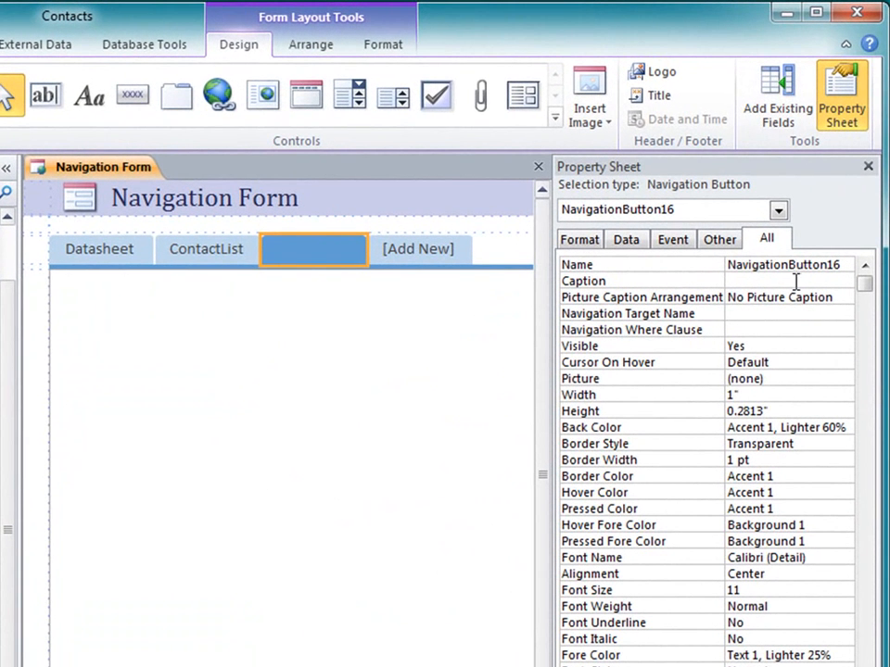
{"action": "type", "text": "Contact Details"}
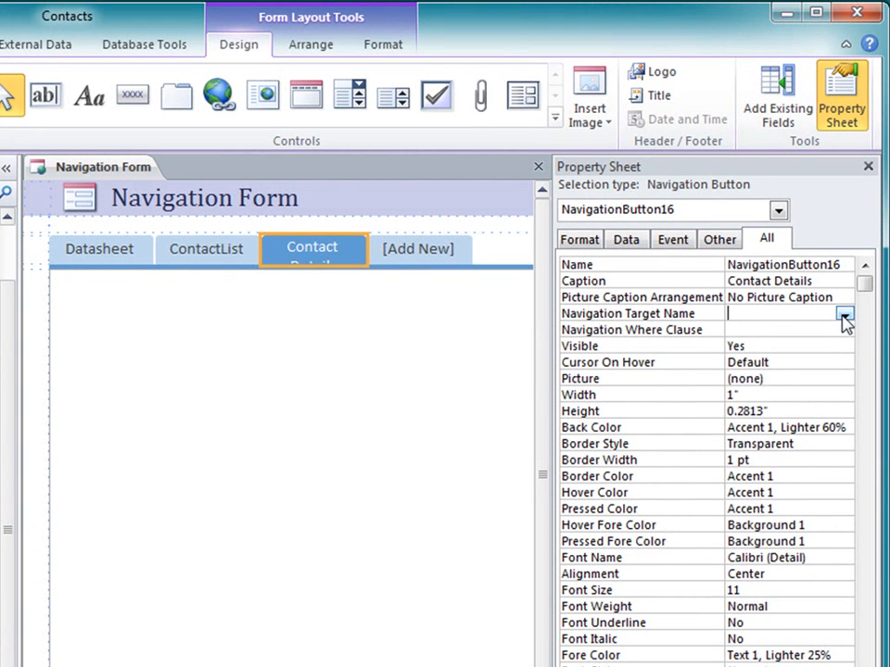
{"action": "left_click", "coordinate": [843, 313]}
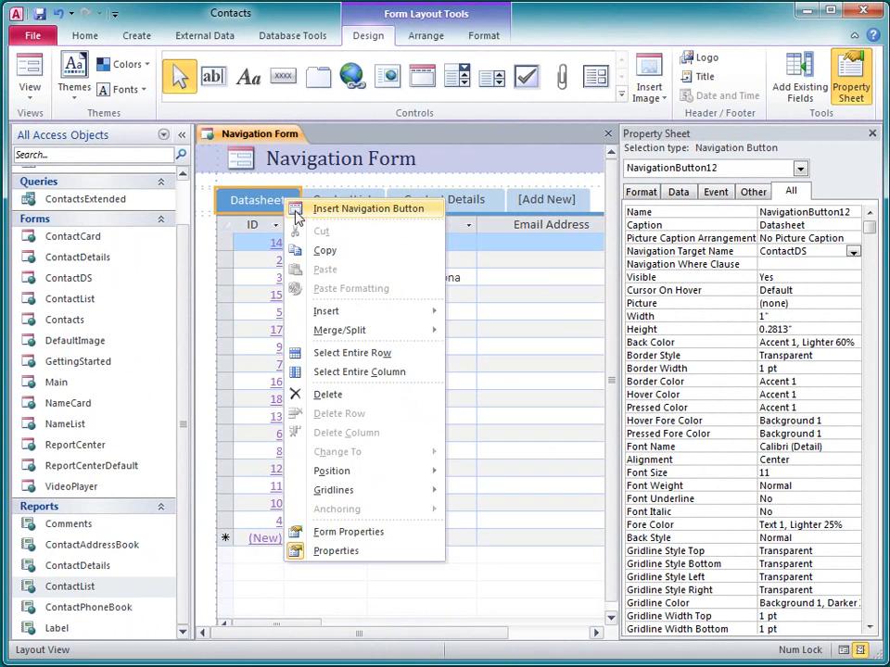
{"action": "mouse_move", "coordinate": [382, 393]}
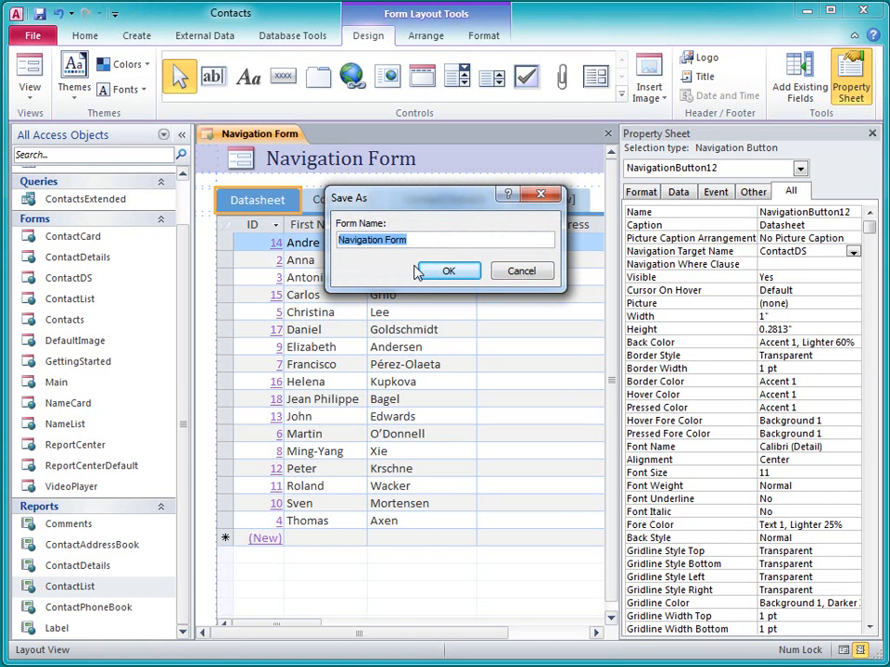
- Select the header label reading Navigation Form so its title can be changed to Home
{"action": "left_click", "coordinate": [449, 270]}
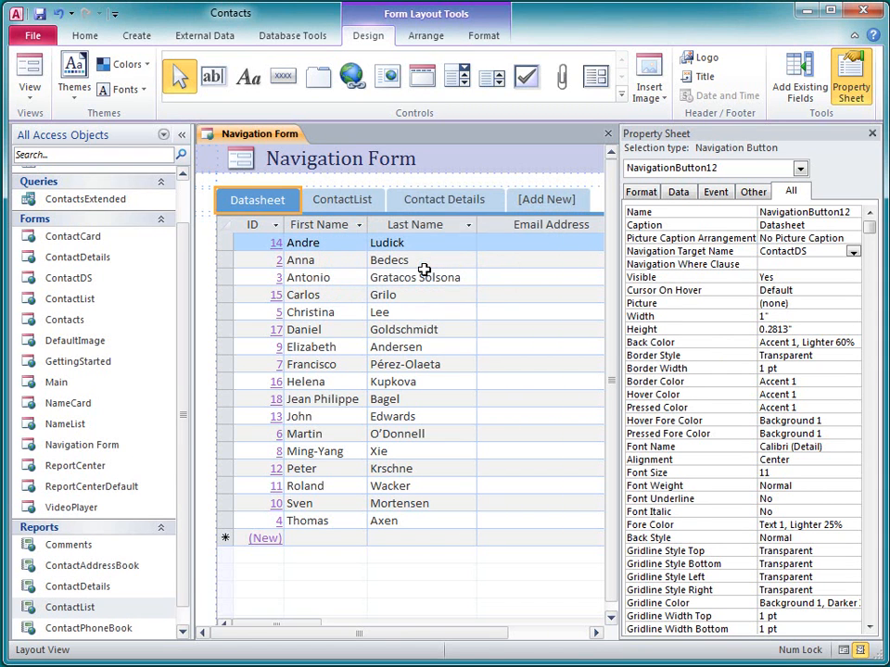
{"action": "left_click", "coordinate": [341, 159]}
{"action": "type", "text": "Home"}
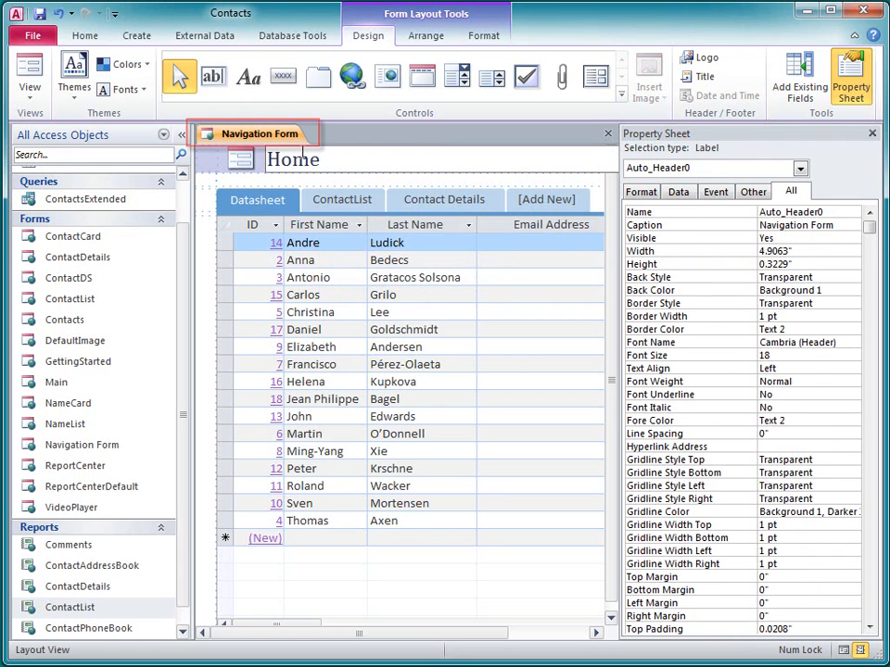
{"action": "left_click", "coordinate": [293, 159]}
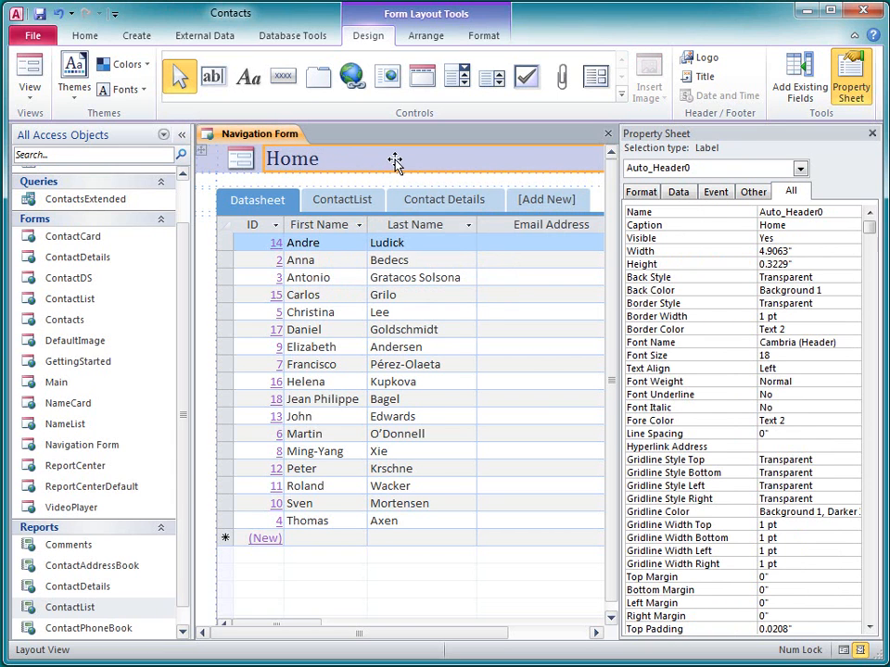
- Set the form's Caption property to Contacts Database, confirm it and close the Property Sheet
{"action": "right_click", "coordinate": [393, 159]}
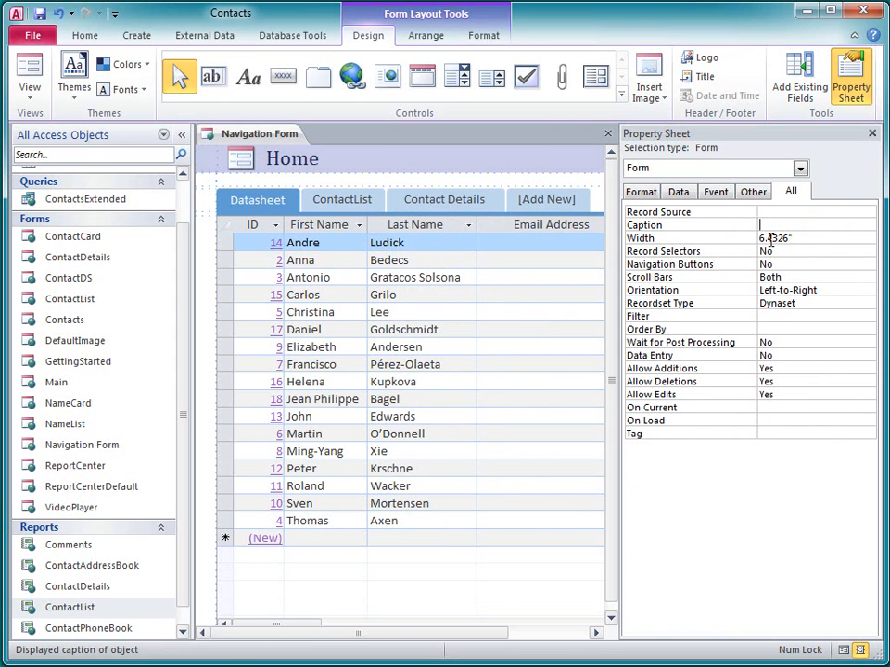
{"action": "type", "text": "Contacts Database"}
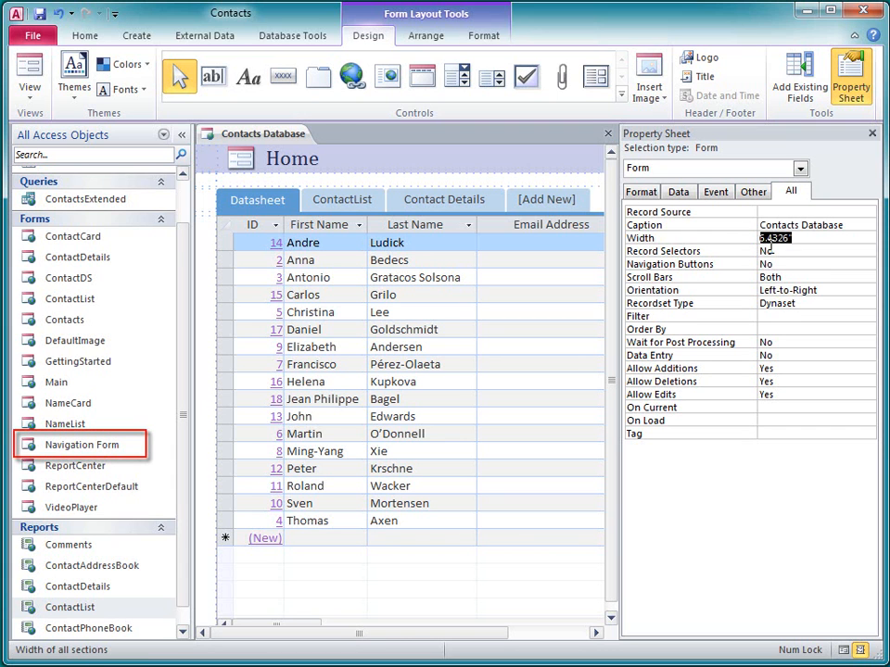
{"action": "left_click", "coordinate": [264, 133]}
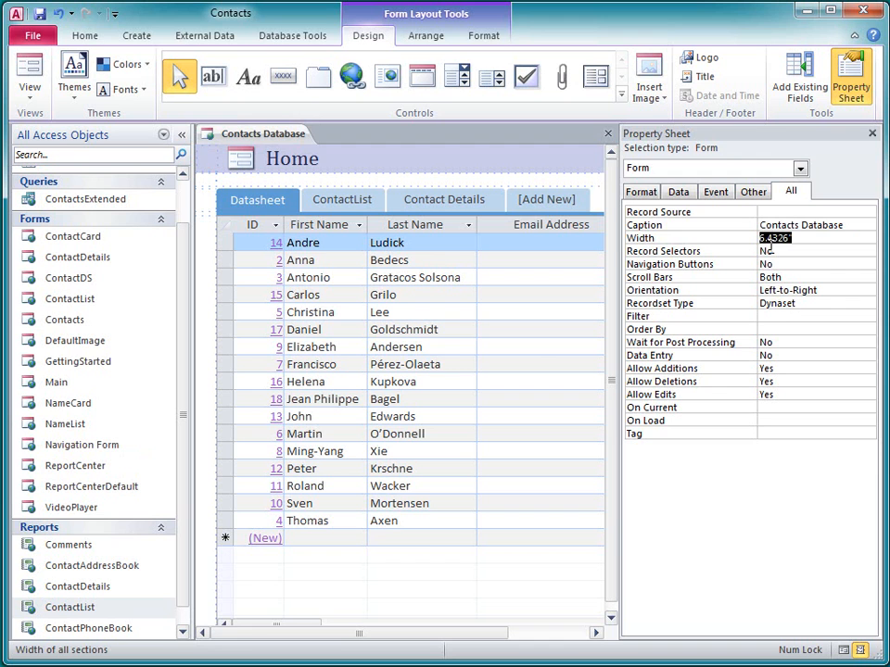
{"action": "left_click", "coordinate": [871, 134]}
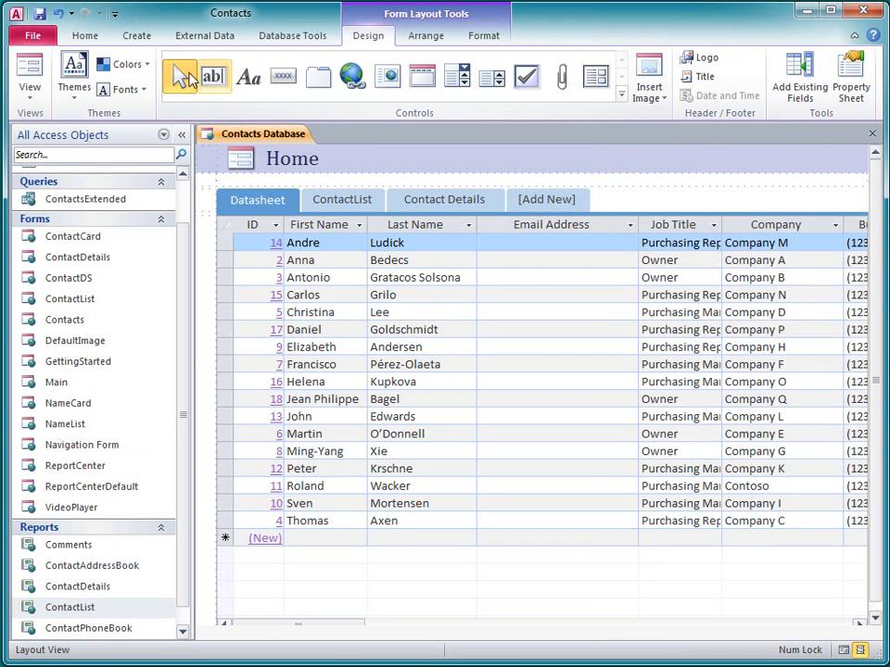
{"action": "left_click", "coordinate": [74, 76]}
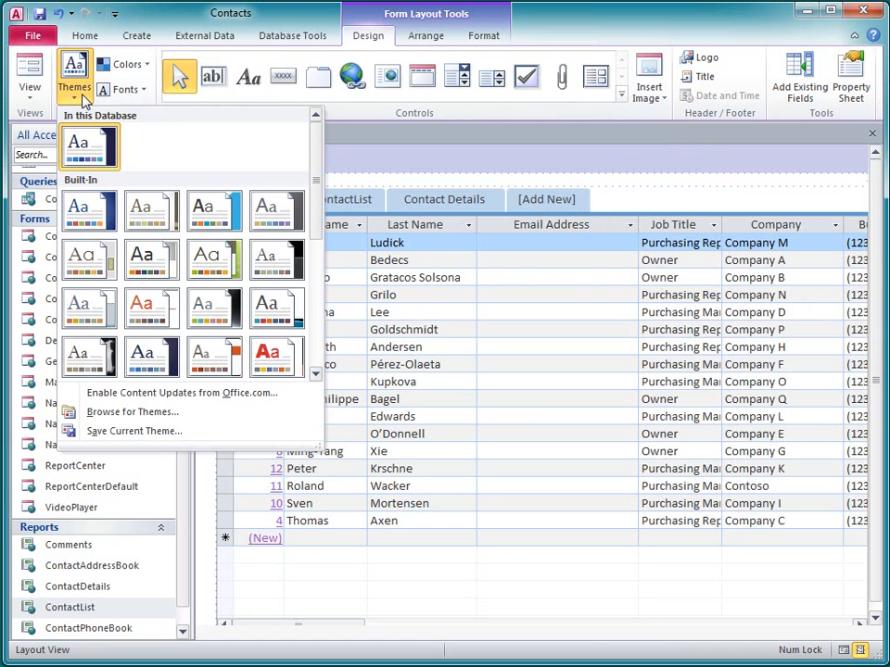
{"action": "mouse_move", "coordinate": [89, 122]}
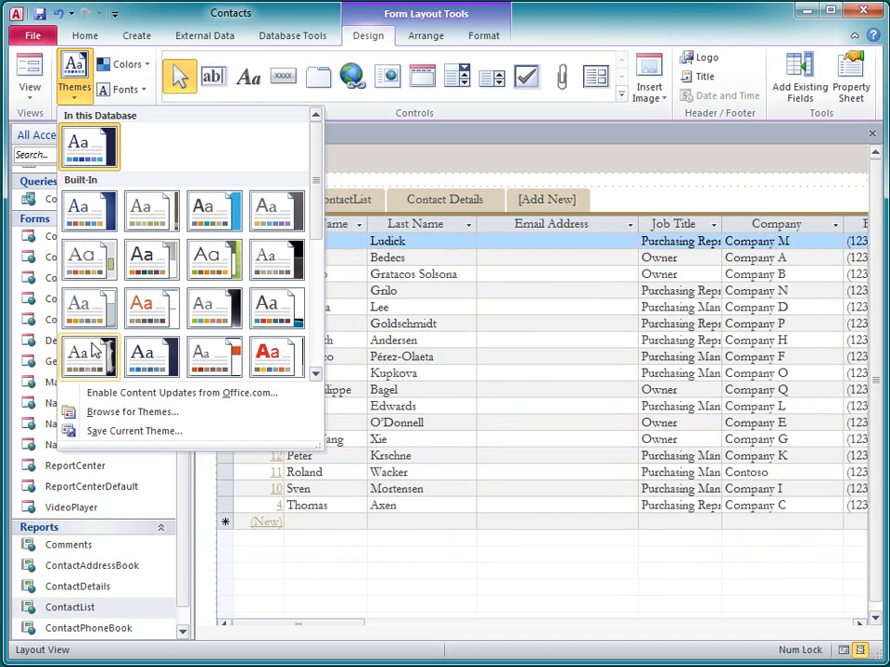
{"action": "mouse_move", "coordinate": [89, 356]}
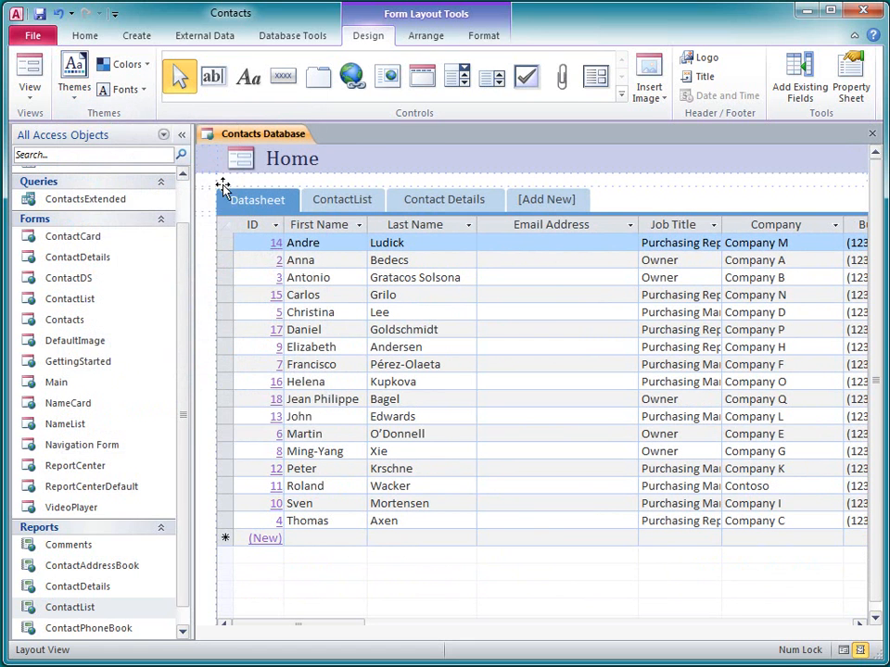
- Give the Datasheet tab a teal Quick Style and an angled shape from the Format ribbon
{"action": "left_click", "coordinate": [258, 200]}
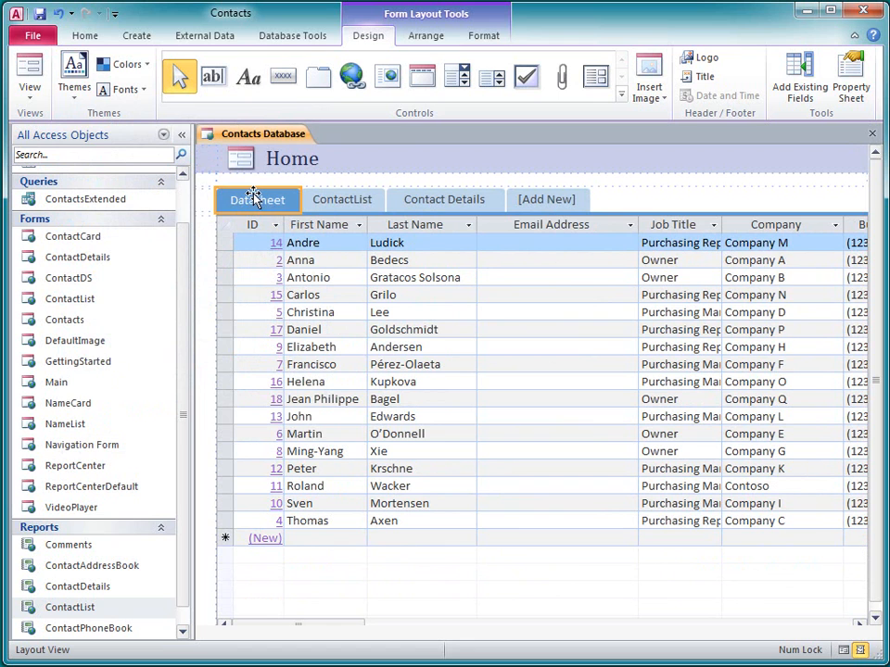
{"action": "left_click", "coordinate": [482, 35]}
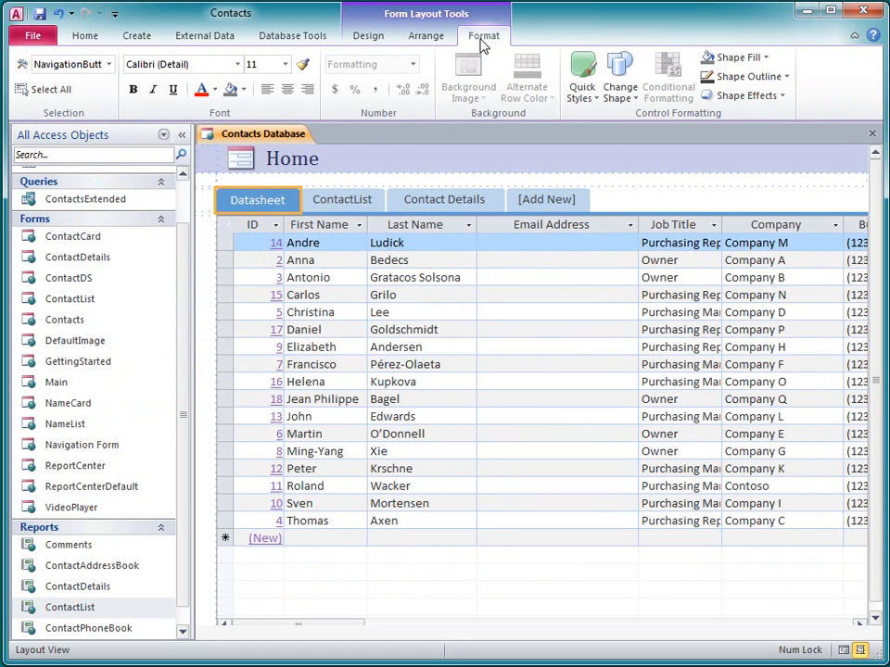
{"action": "left_click", "coordinate": [581, 74]}
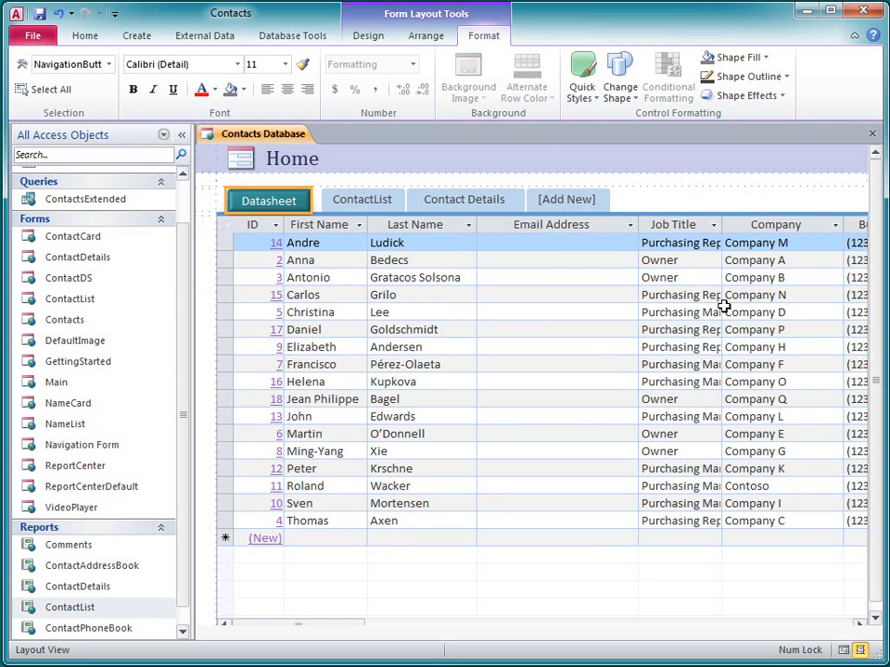
{"action": "left_click", "coordinate": [619, 76]}
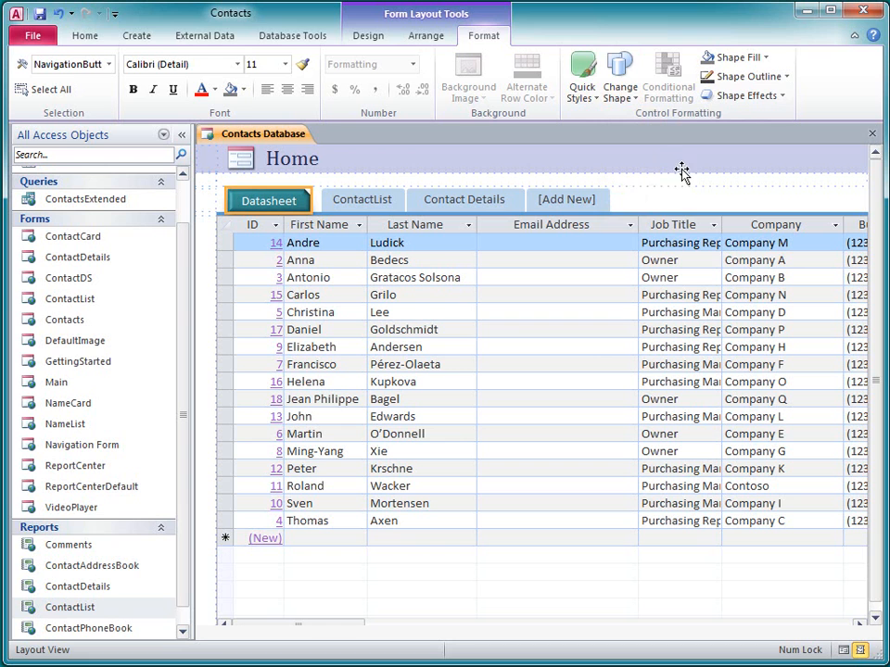
{"action": "left_click", "coordinate": [682, 200]}
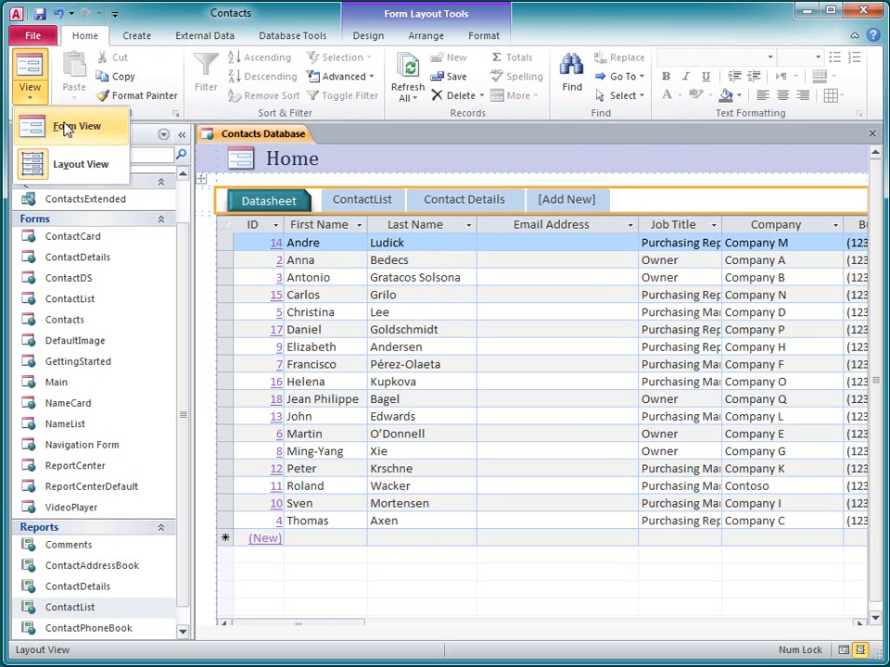
- In Form view try the ContactList, Contact Details and Datasheet tabs, then go to the File info page
{"action": "left_click", "coordinate": [78, 126]}
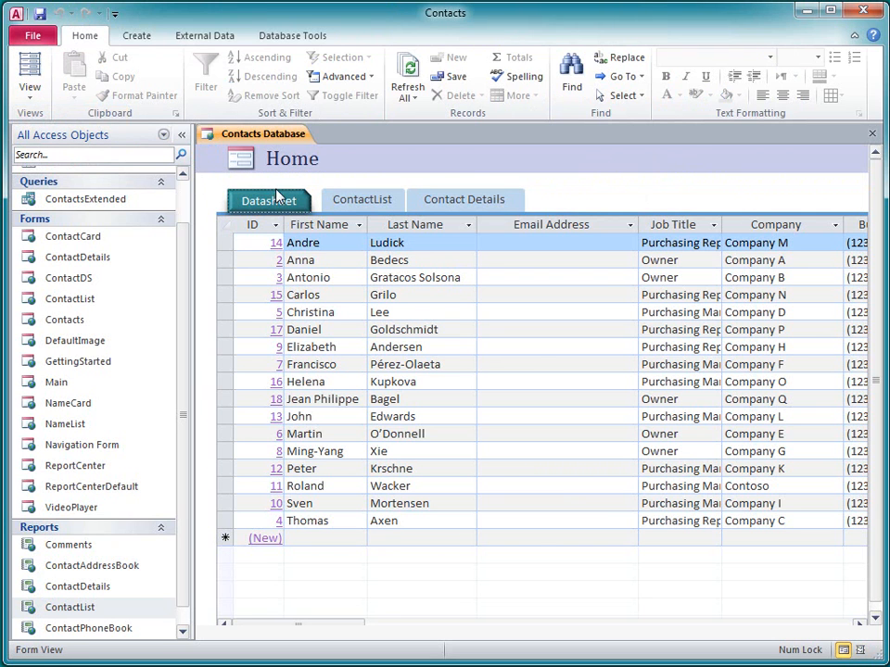
{"action": "left_click", "coordinate": [361, 200]}
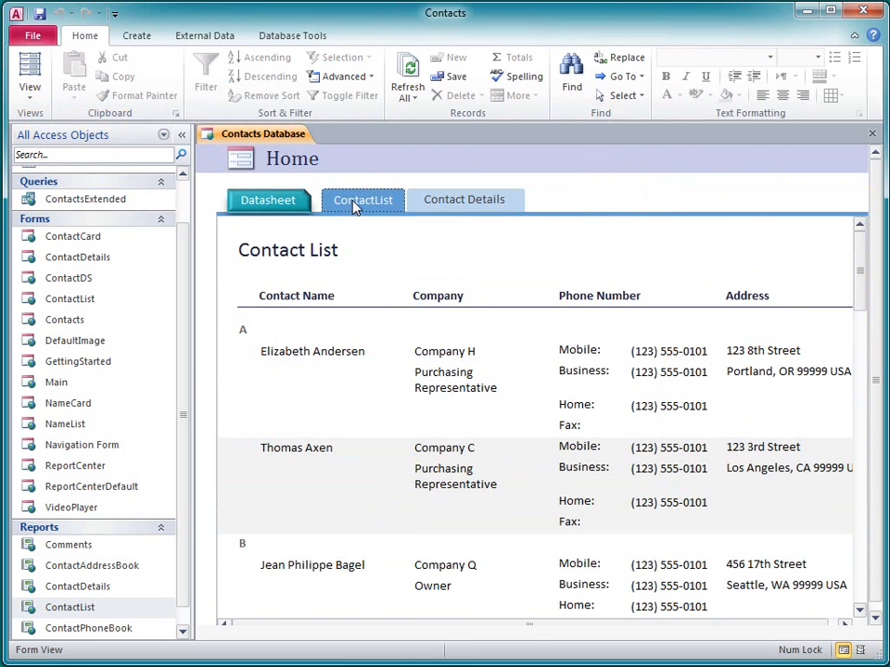
{"action": "left_click", "coordinate": [463, 200]}
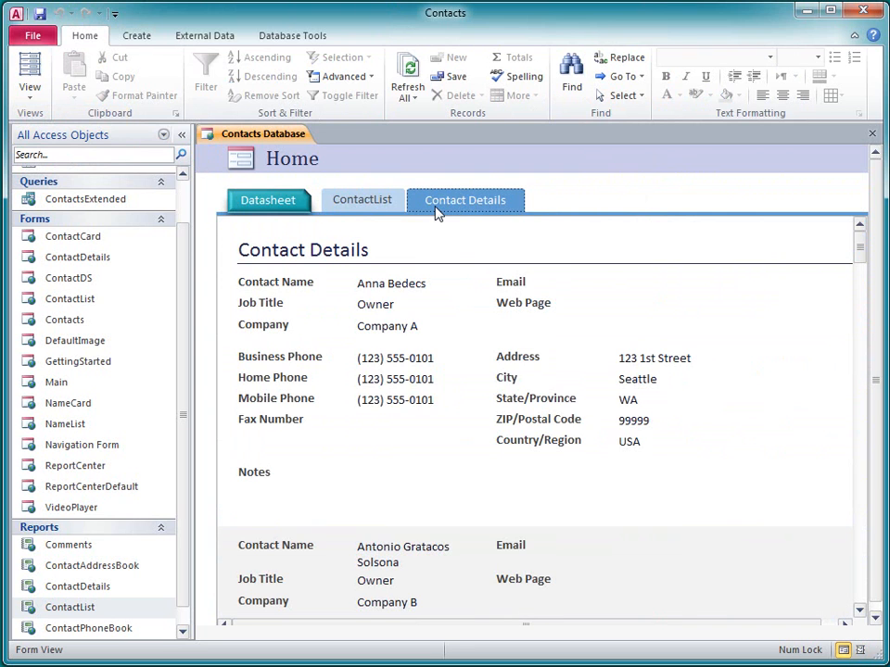
{"action": "left_click", "coordinate": [361, 200]}
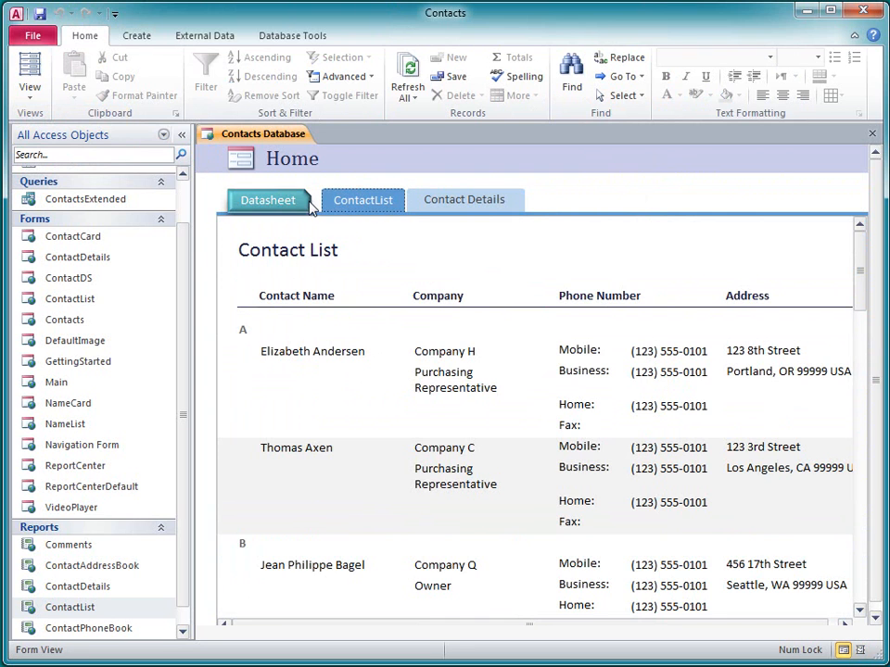
{"action": "left_click", "coordinate": [267, 200]}
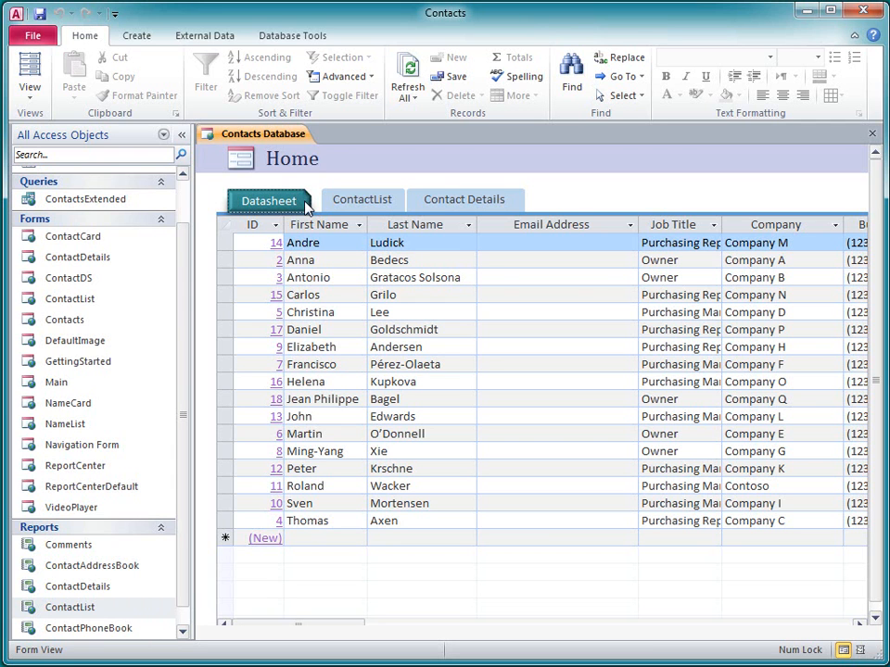
{"action": "left_click", "coordinate": [33, 36]}
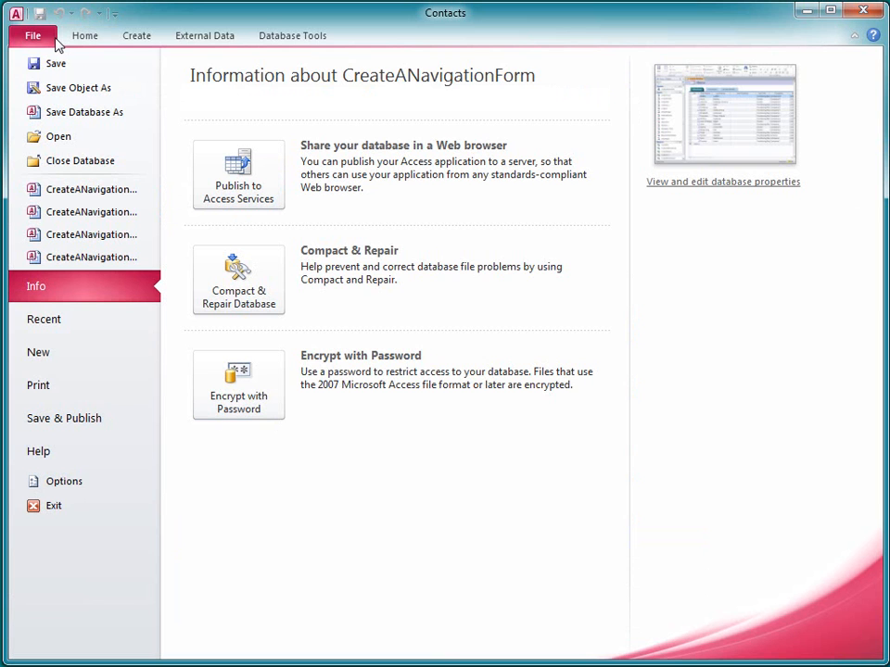
- In Current Database options set Display Form and Web Display Form to Navigation Form and confirm
{"action": "left_click", "coordinate": [63, 482]}
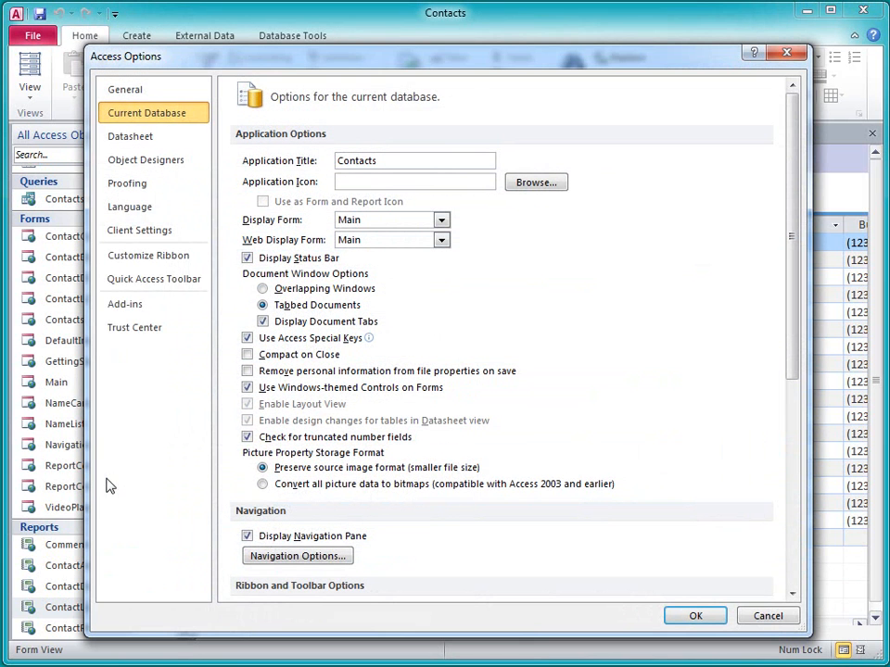
{"action": "mouse_move", "coordinate": [200, 119]}
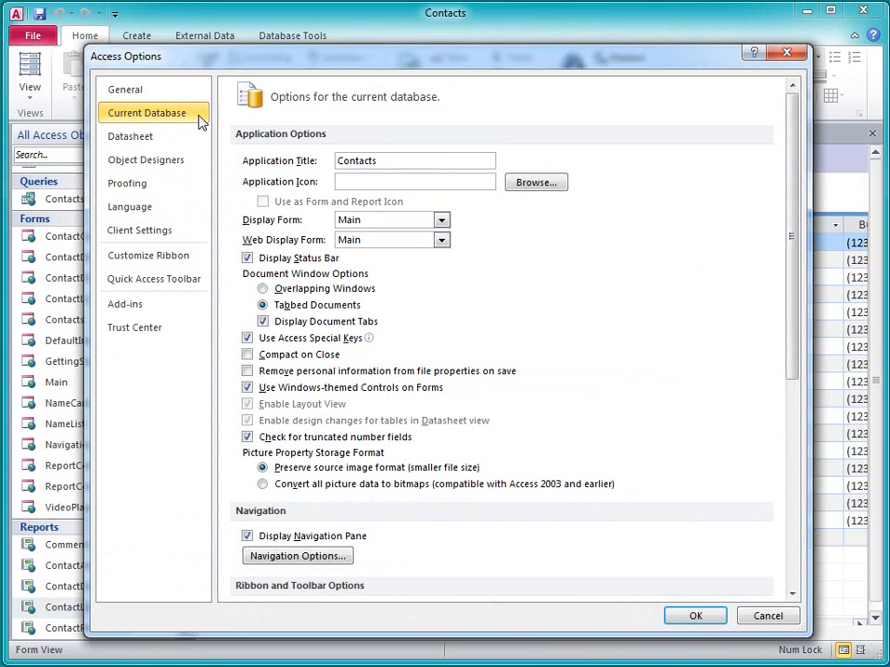
{"action": "mouse_move", "coordinate": [438, 233]}
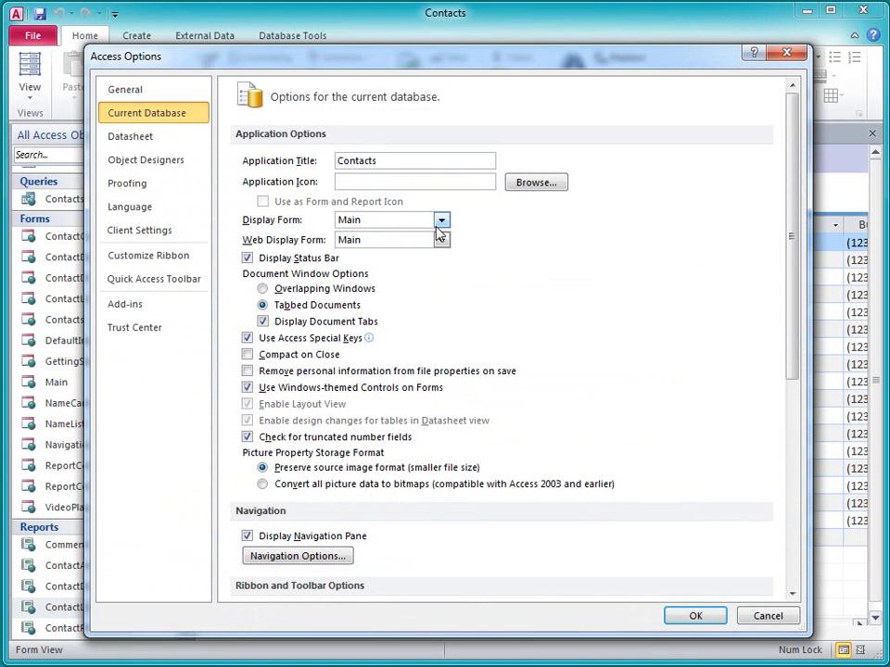
{"action": "left_click", "coordinate": [441, 219]}
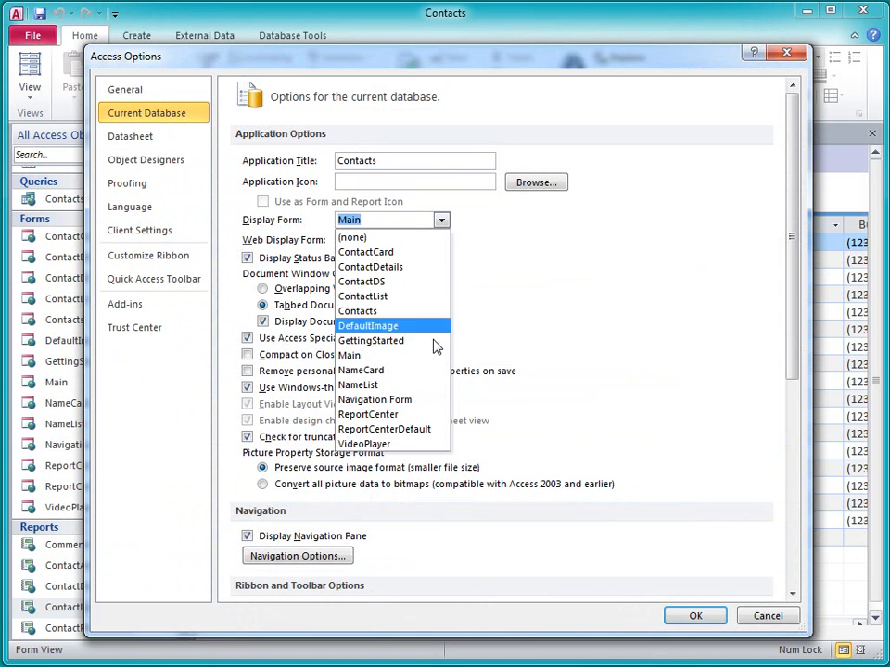
{"action": "left_click", "coordinate": [374, 401]}
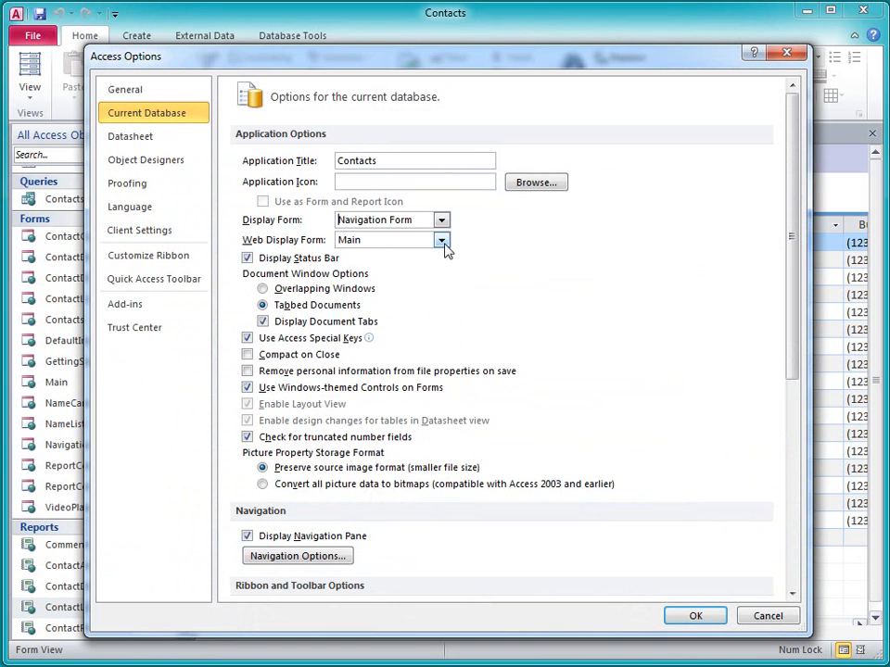
{"action": "left_click", "coordinate": [441, 241]}
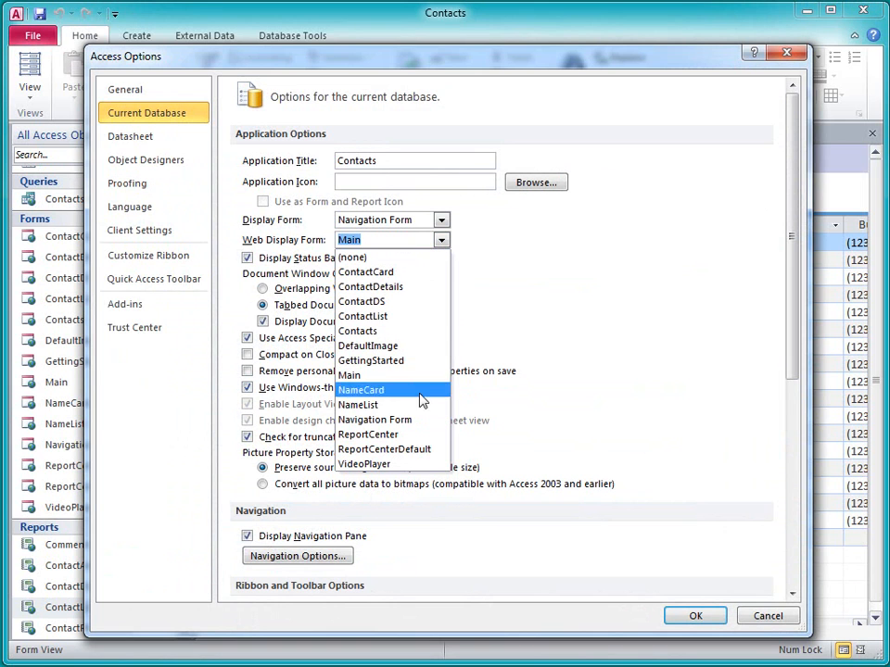
{"action": "left_click", "coordinate": [374, 419]}
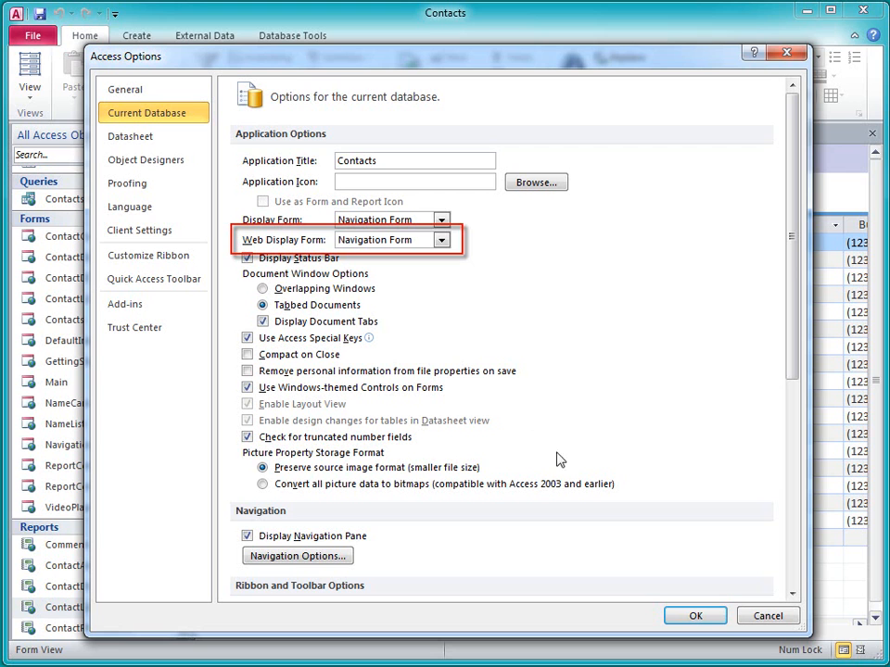
{"action": "left_click", "coordinate": [695, 615]}
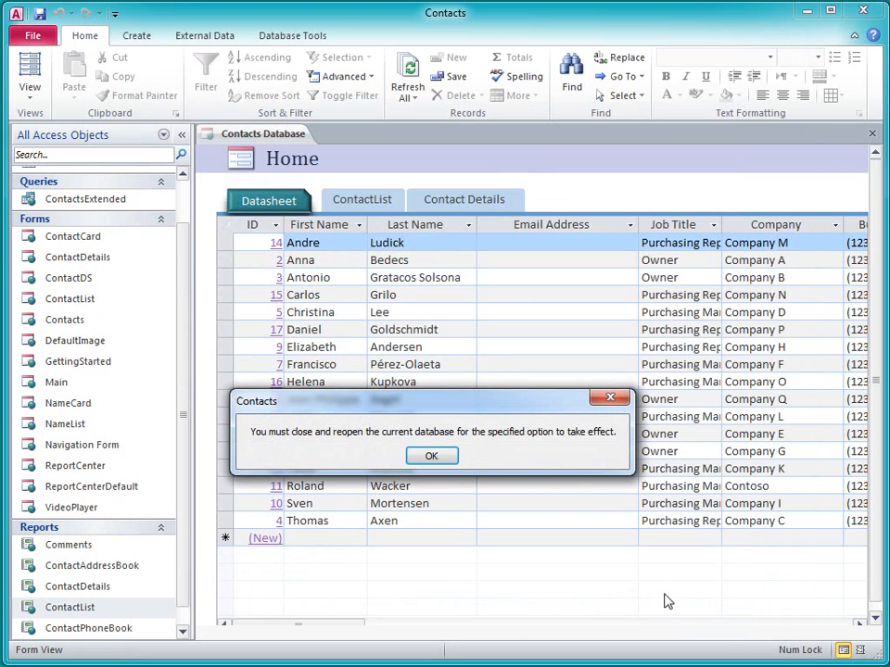
{"action": "left_click", "coordinate": [430, 456]}
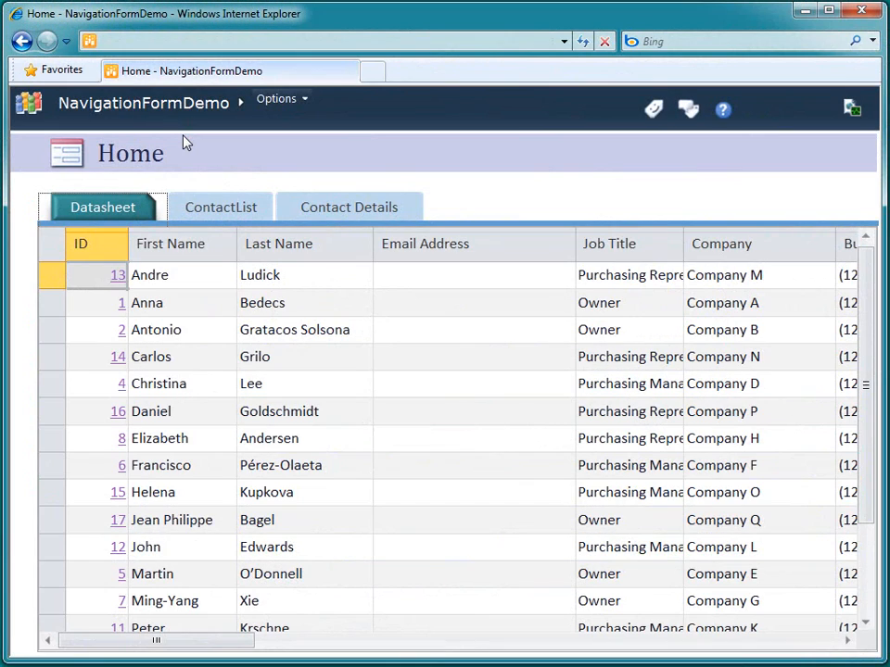
- Switch the published Home navigation form in the browser to its ContactList tab
{"action": "left_click", "coordinate": [221, 208]}
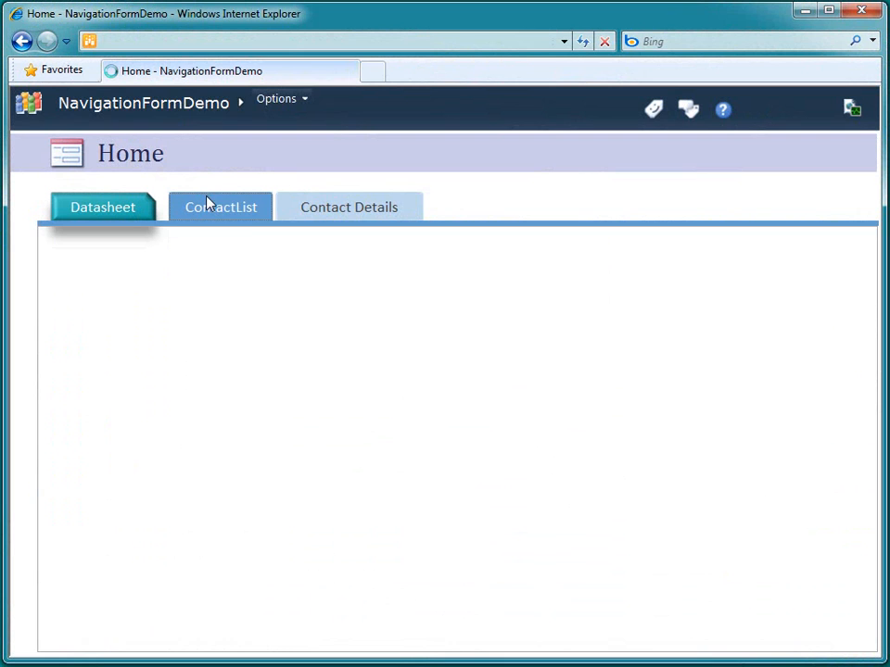